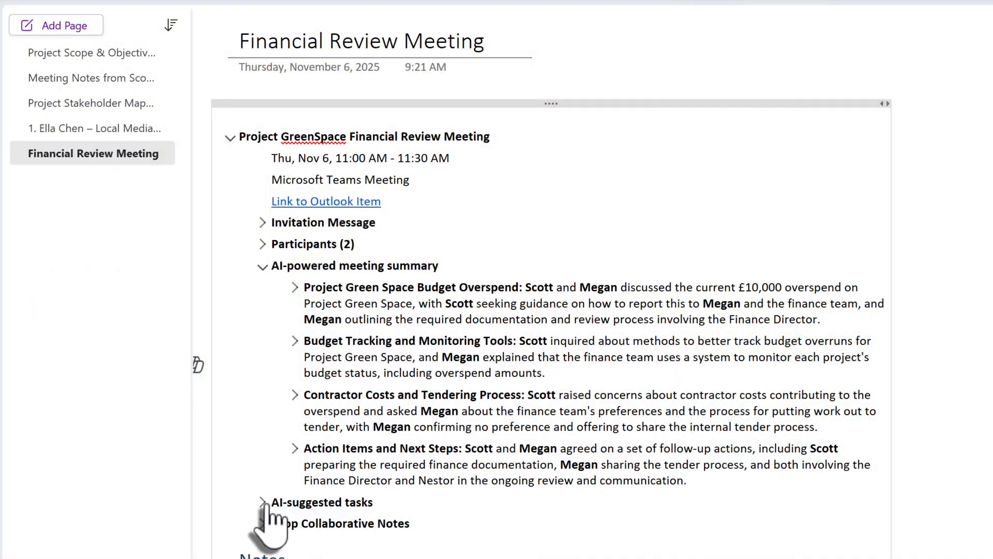
Expand the AI-suggested tasks section on the Financial Review Meeting page.
click(262, 503)
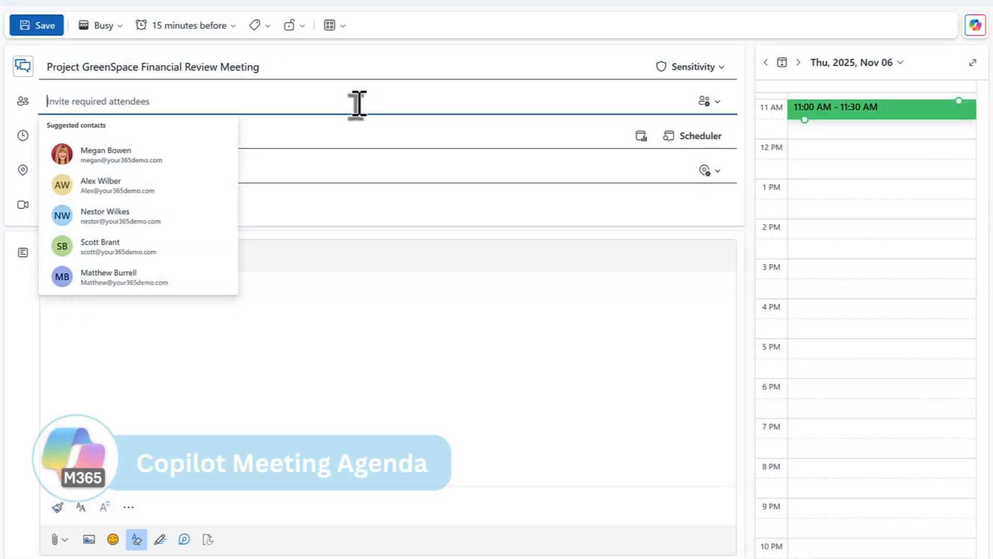
Invite Megan Bowen, keep the Copilot-drafted agenda and send the meeting invite.
click(105, 155)
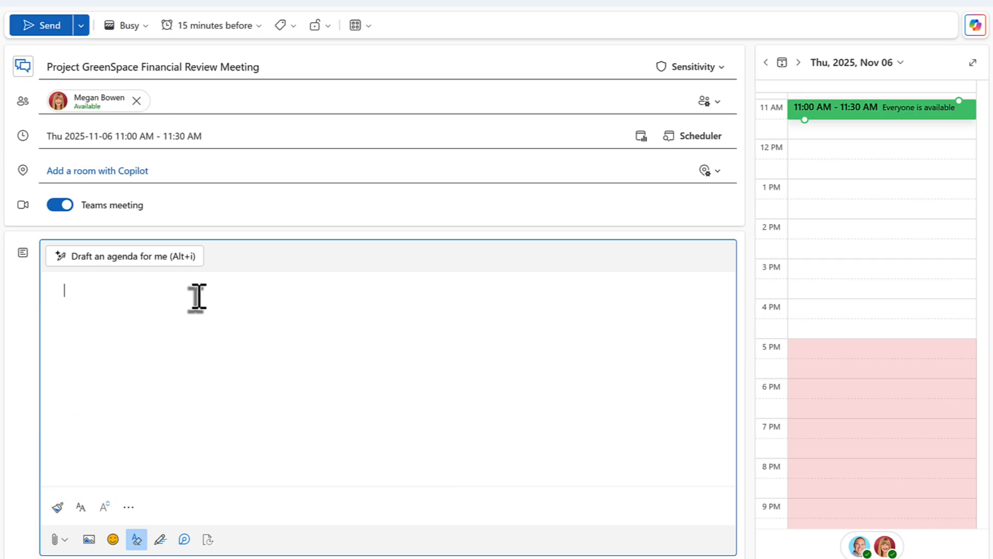
click(122, 256)
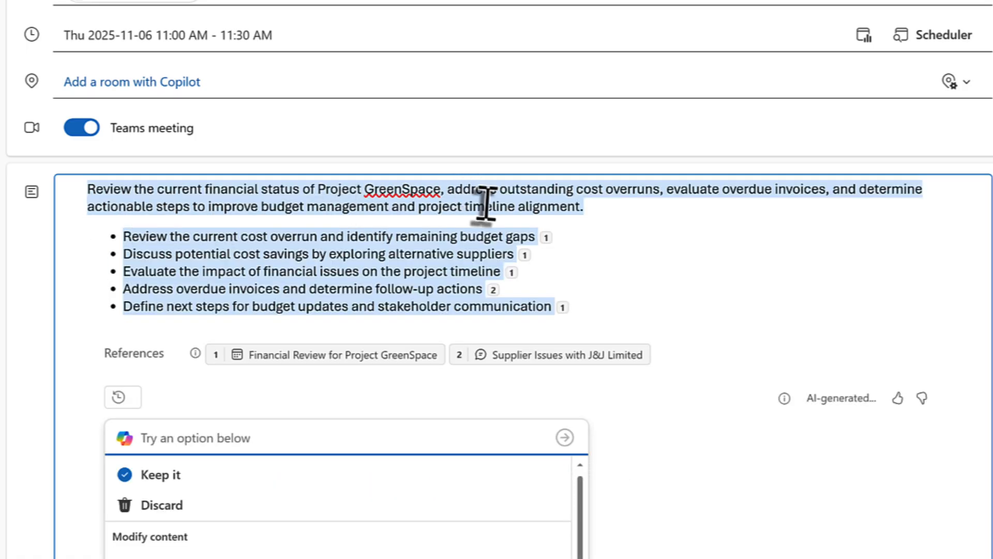
mouse_move(548, 235)
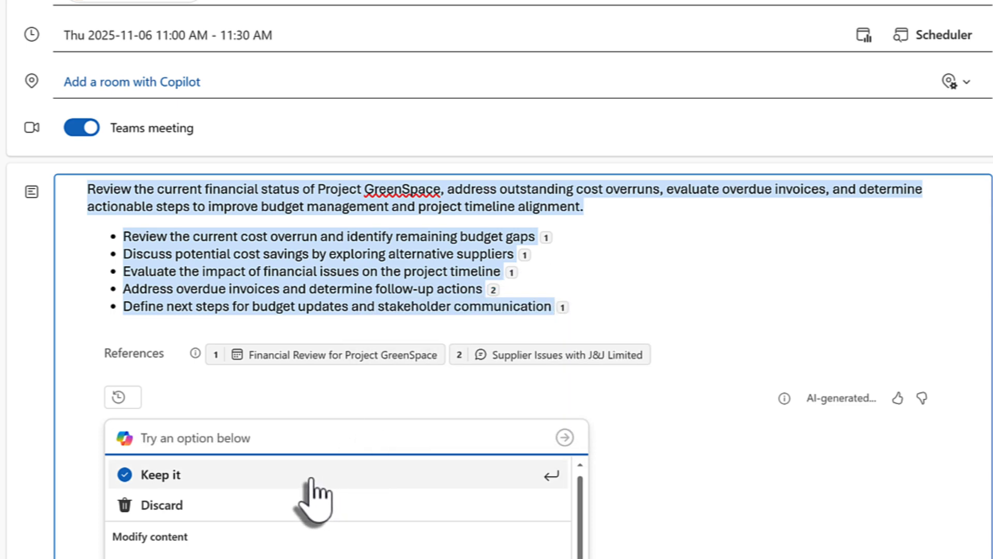
click(160, 473)
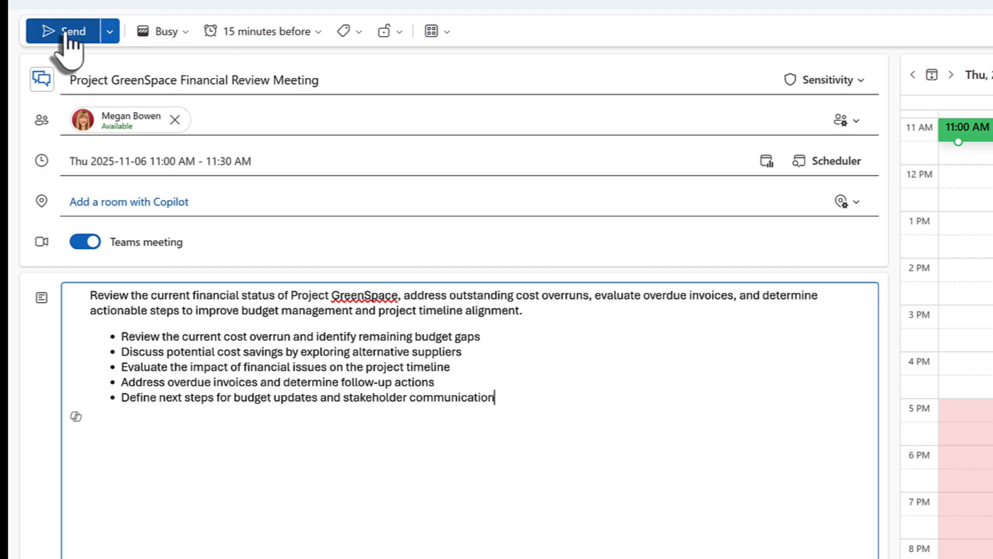
click(71, 31)
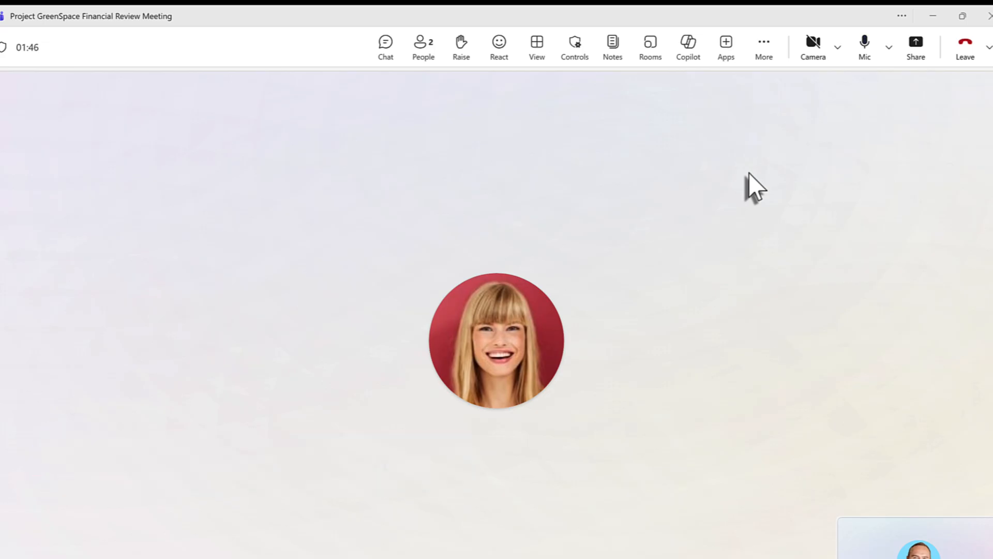
Turn on the Facilitator with English (UK) as the spoken language.
click(764, 41)
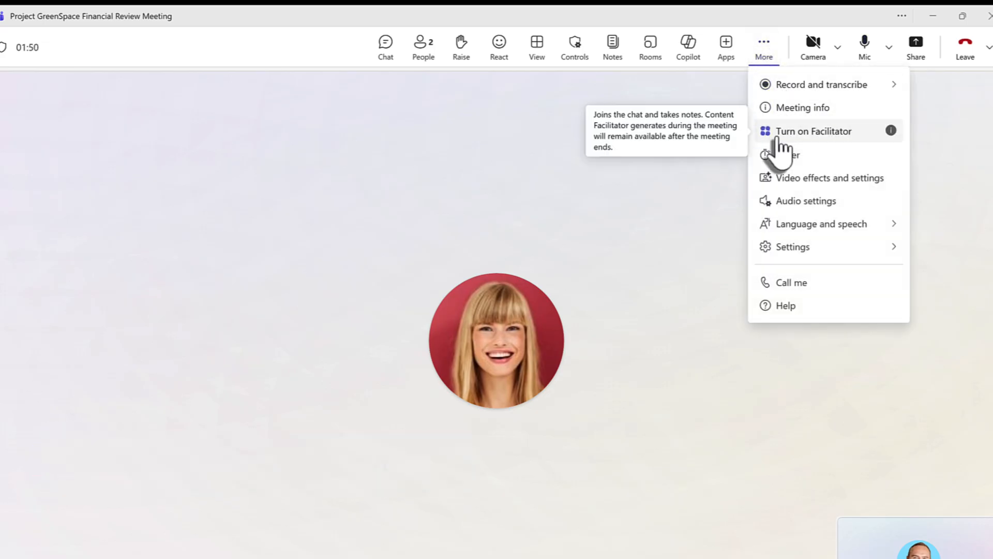
click(807, 131)
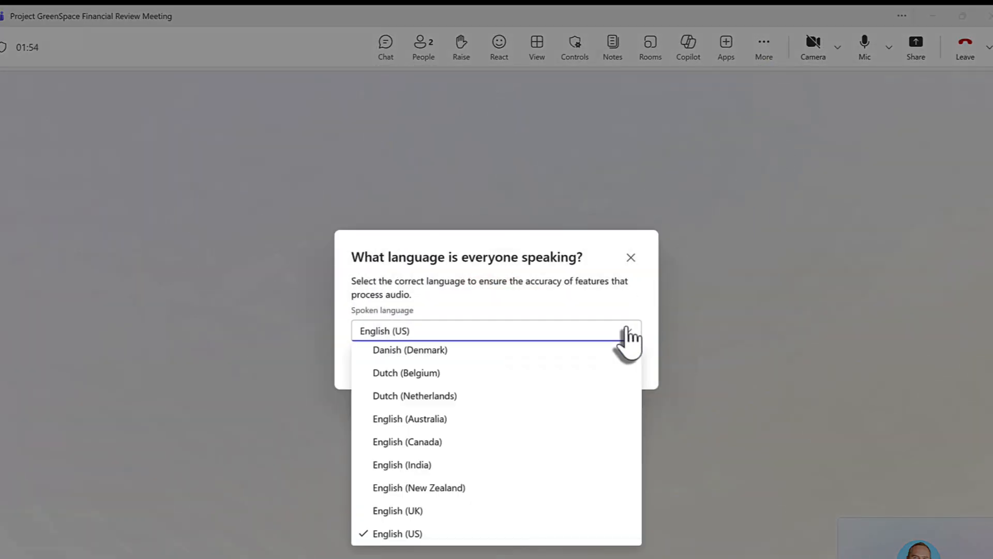
click(395, 511)
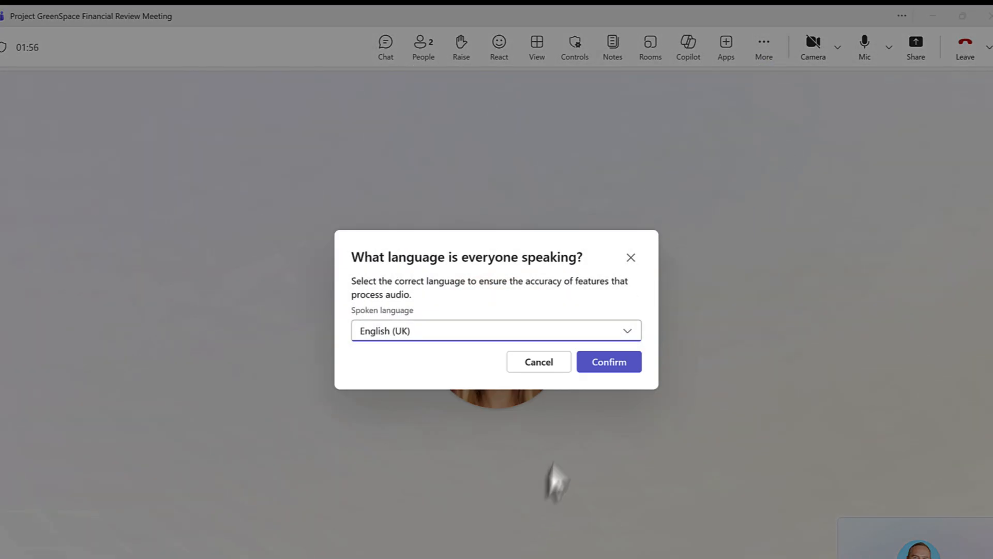
click(608, 362)
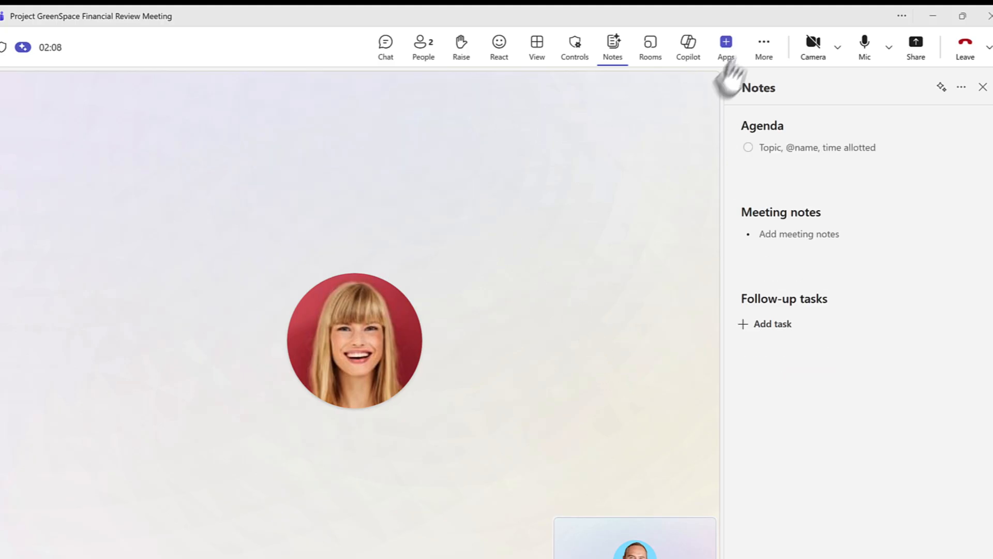
Start transcription only, without recording, confirming the spoken language.
click(763, 42)
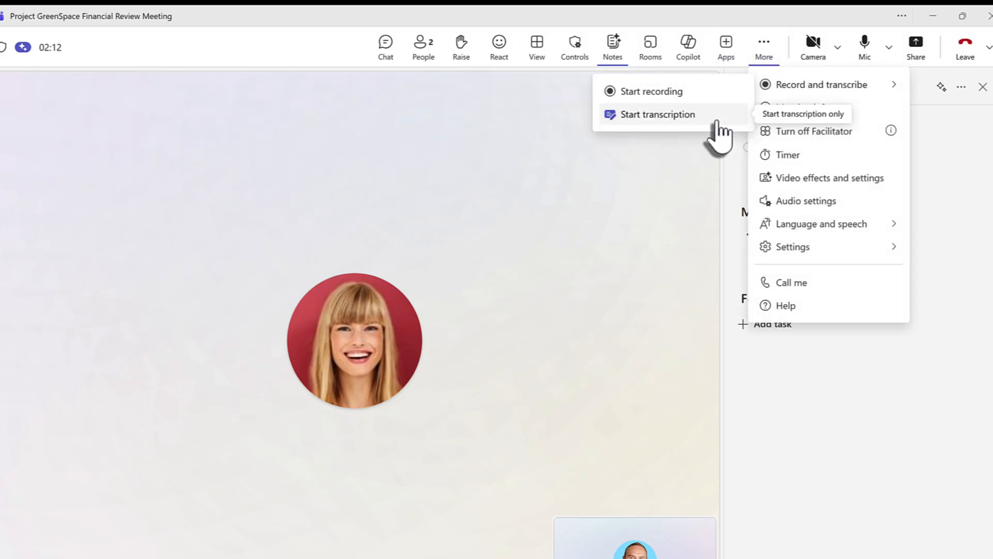
click(658, 114)
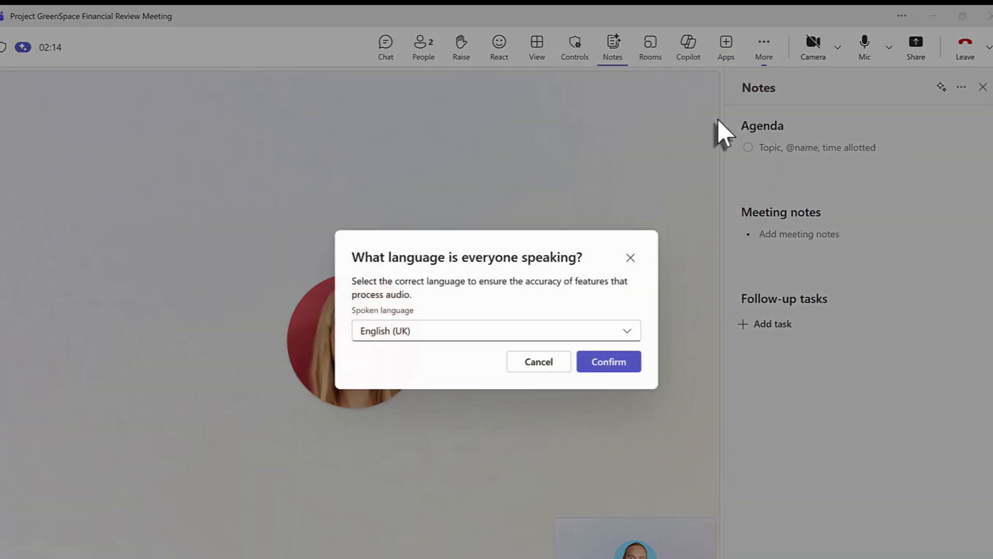
click(608, 361)
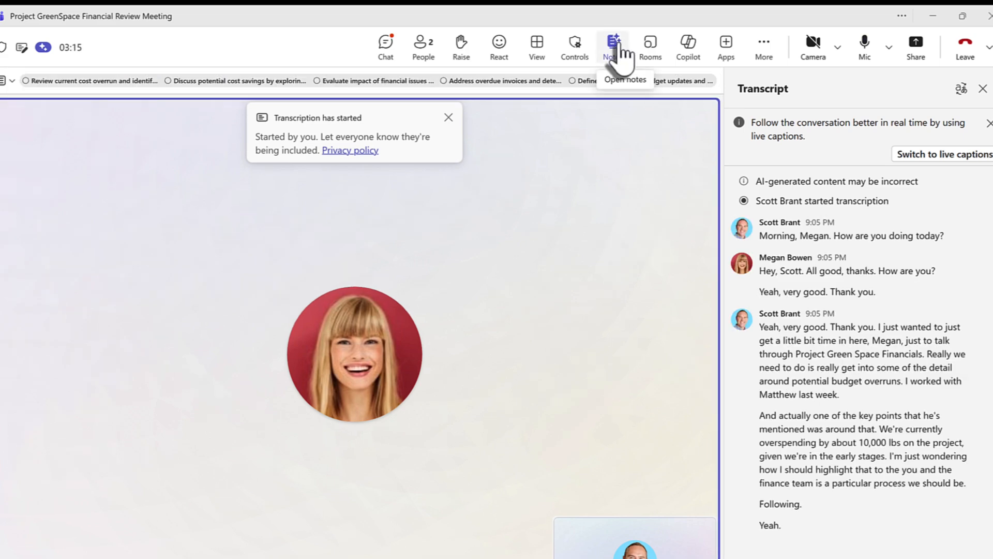
Scroll through the live meeting notes and follow-up tasks, then close the Notes pane.
click(612, 40)
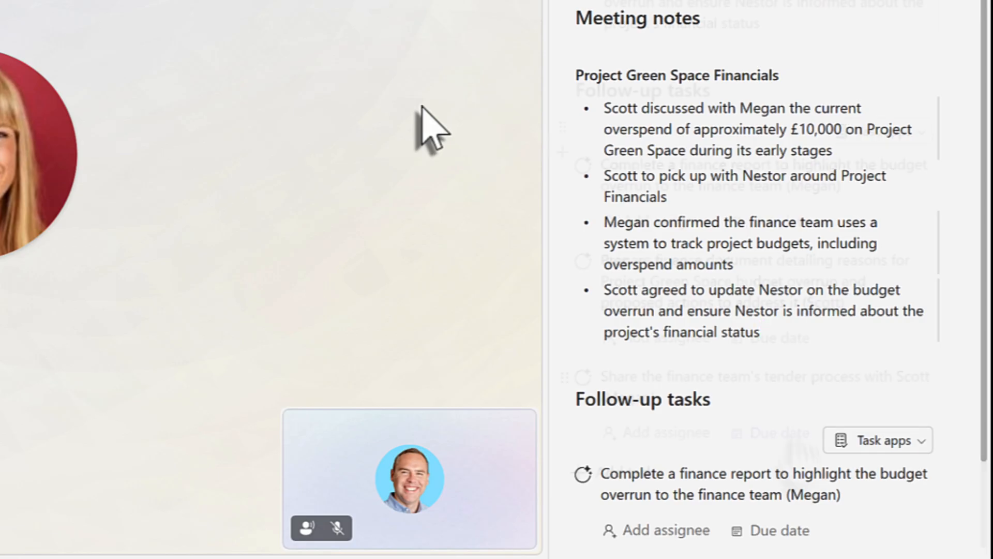
scroll(down, 3)
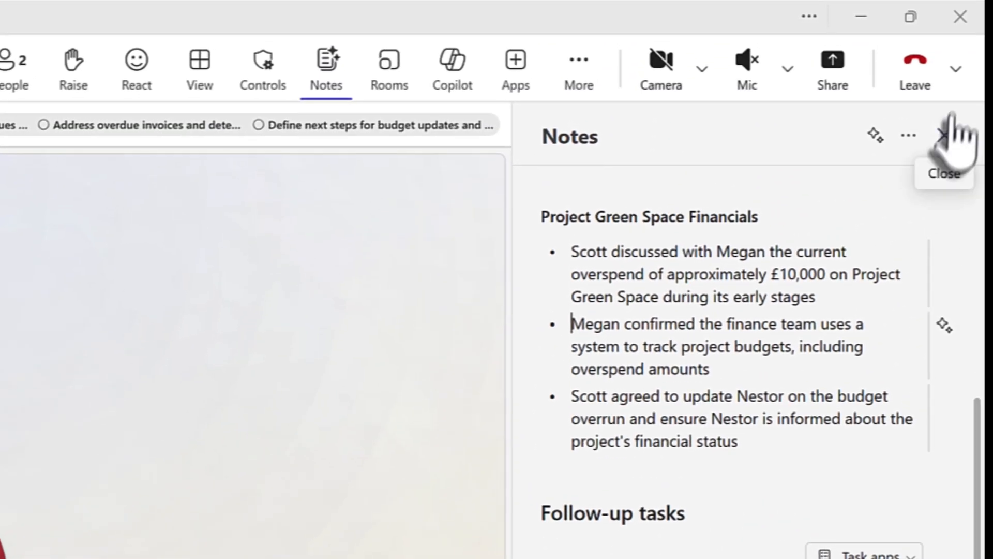
click(913, 62)
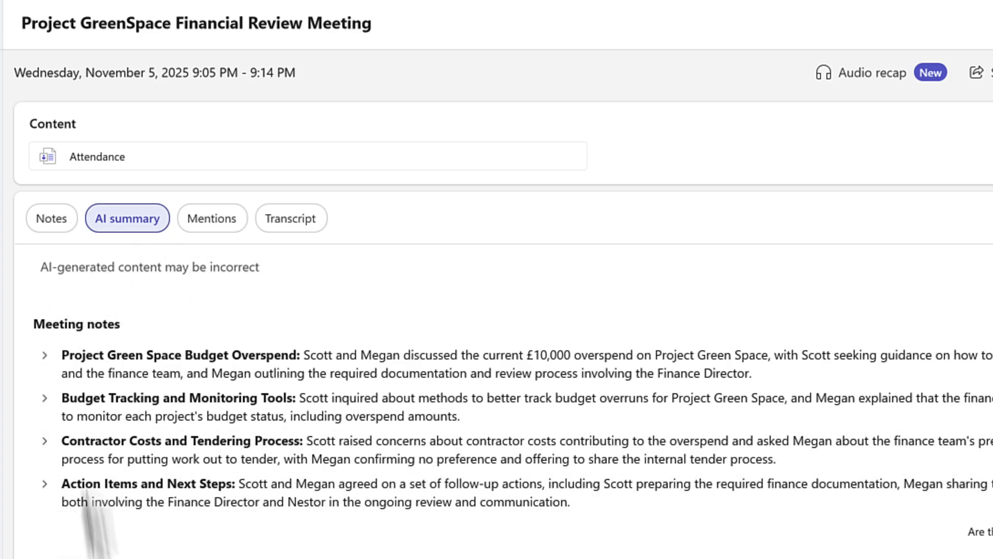
Scroll through the recap's AI summary and follow-up tasks, then switch to the Notes tab.
click(46, 353)
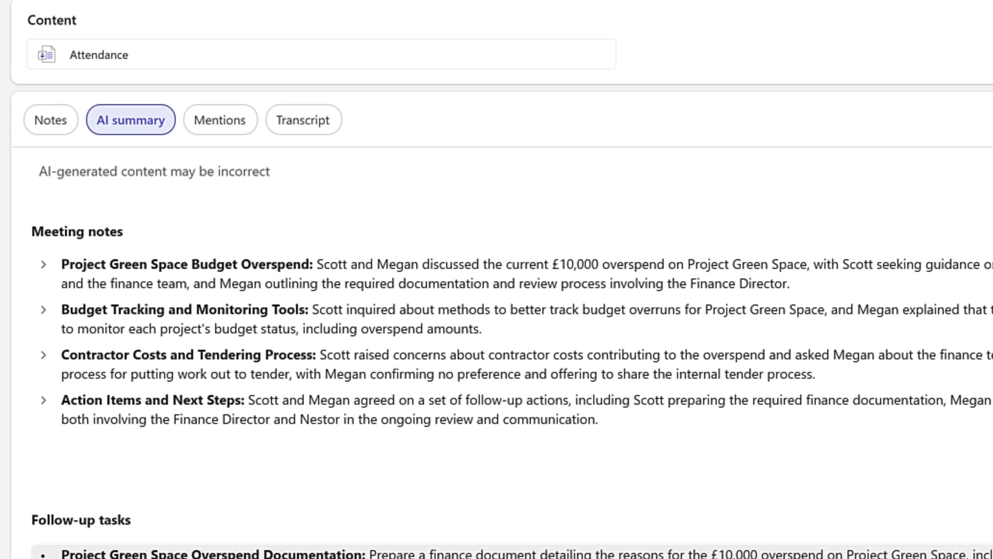
scroll(down, 3)
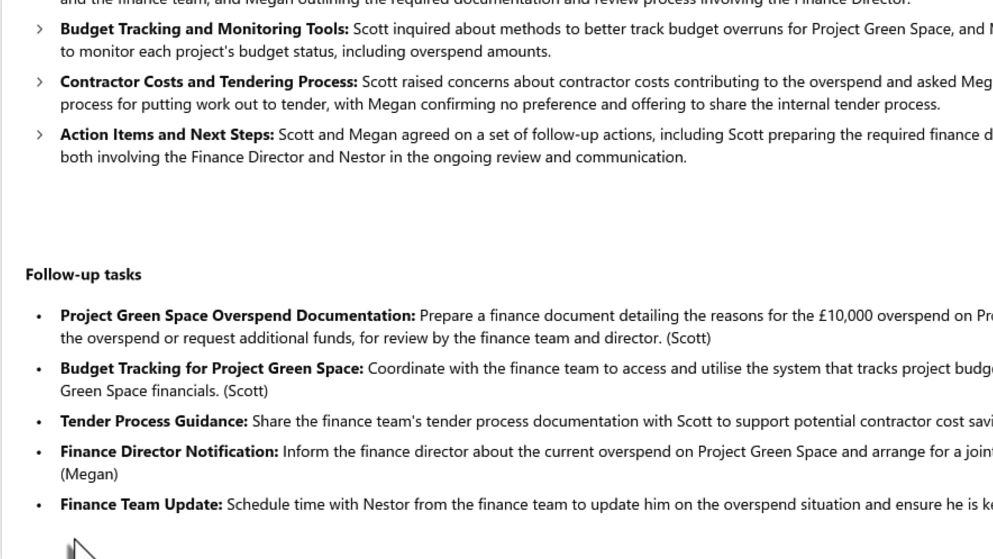
scroll(down, 3)
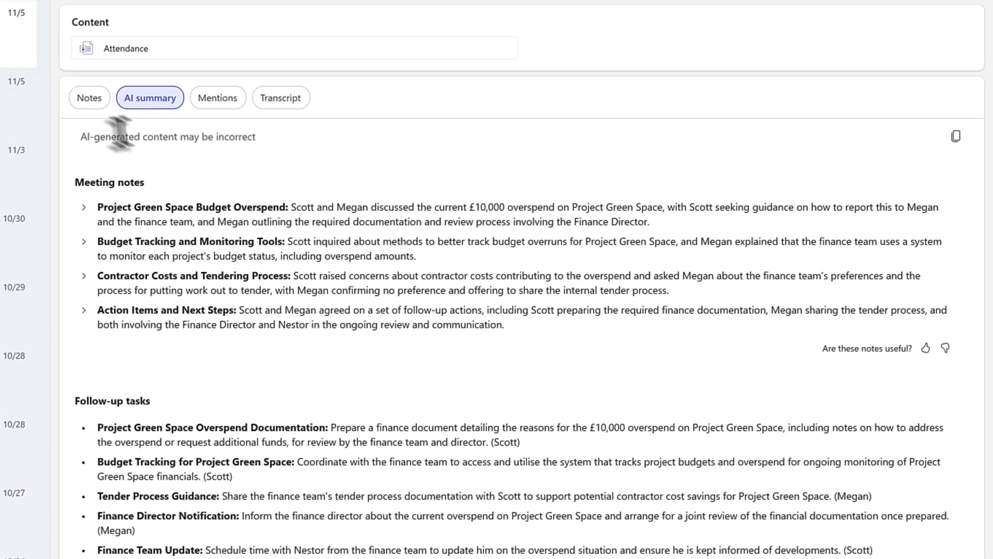
click(89, 97)
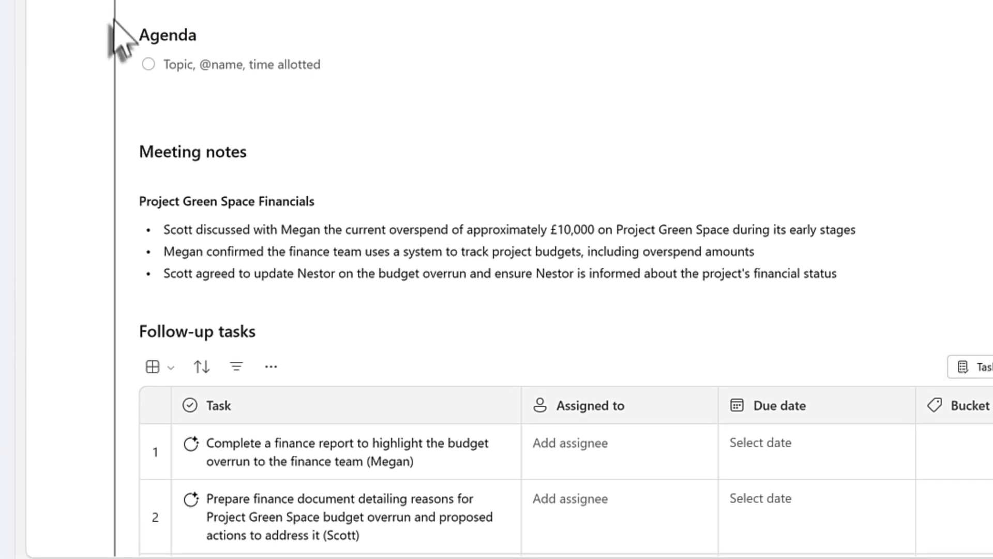
Assign Megan Bowen to the first follow-up task in the meeting notes.
scroll(down, 3)
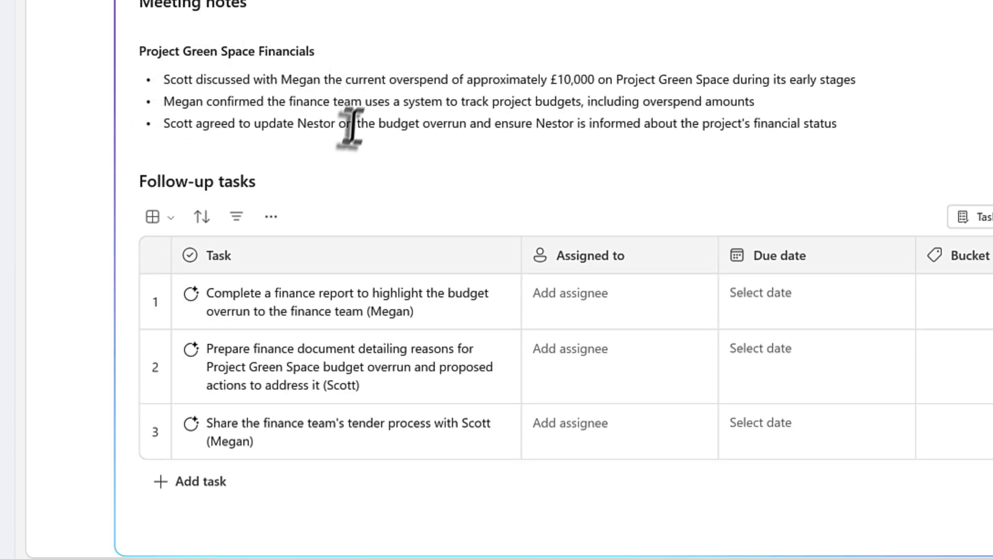
mouse_move(192, 155)
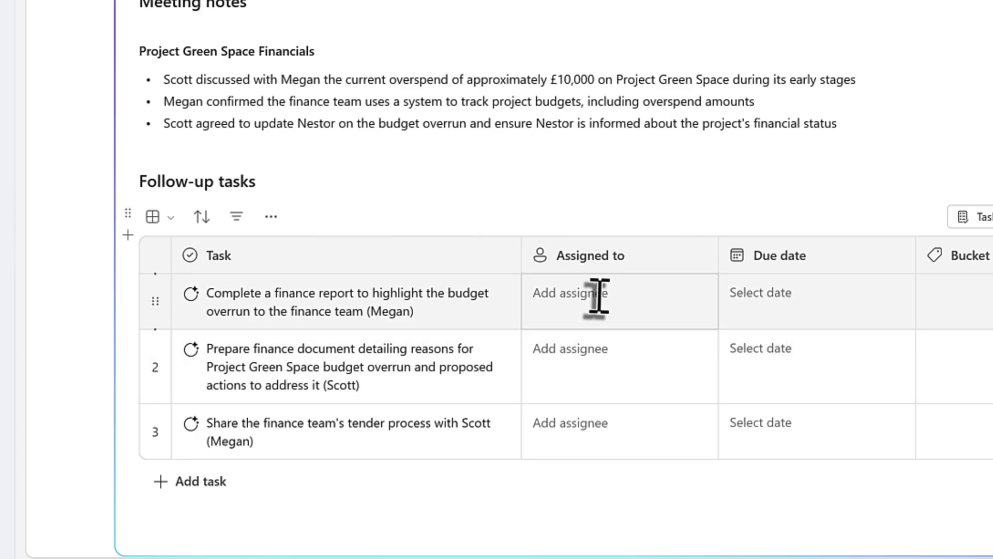
click(584, 294)
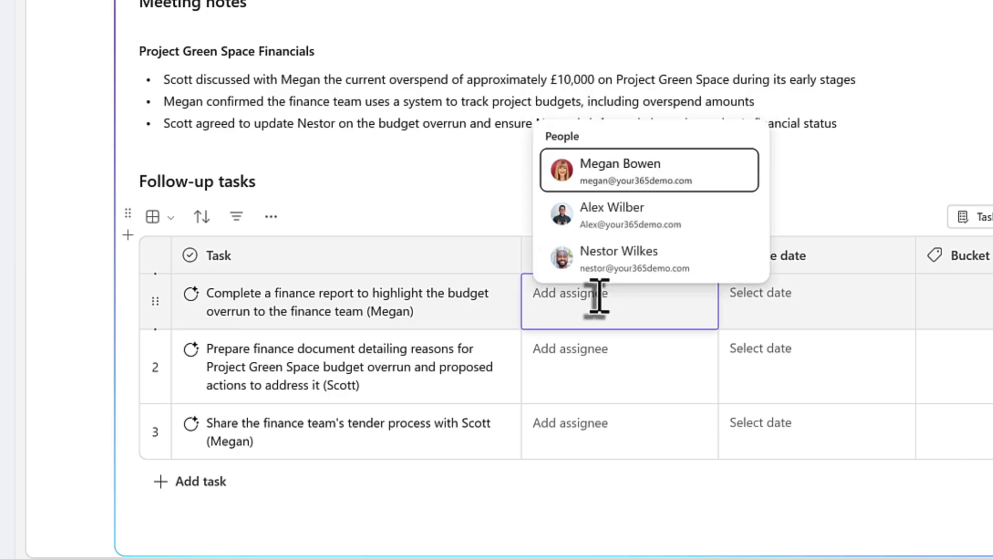
click(618, 169)
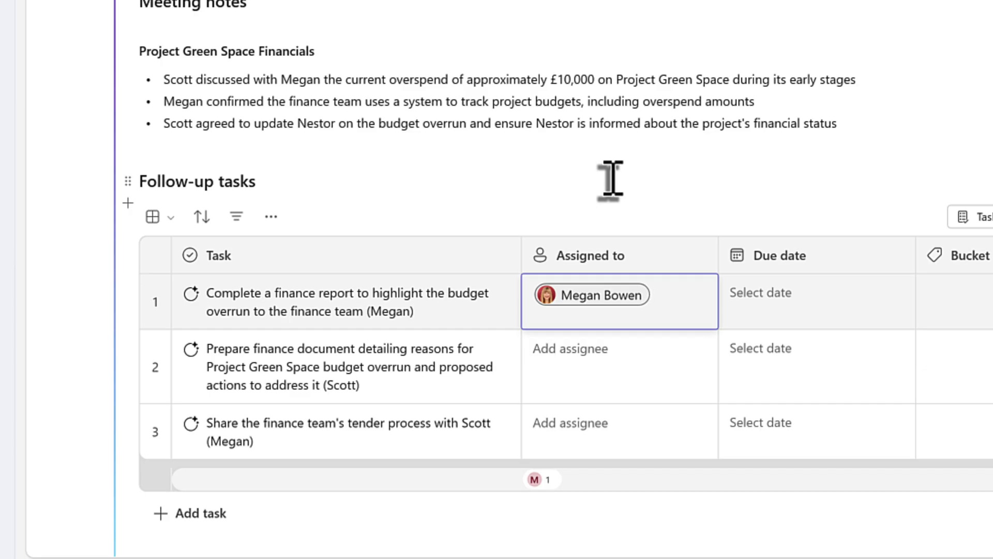
mouse_move(615, 183)
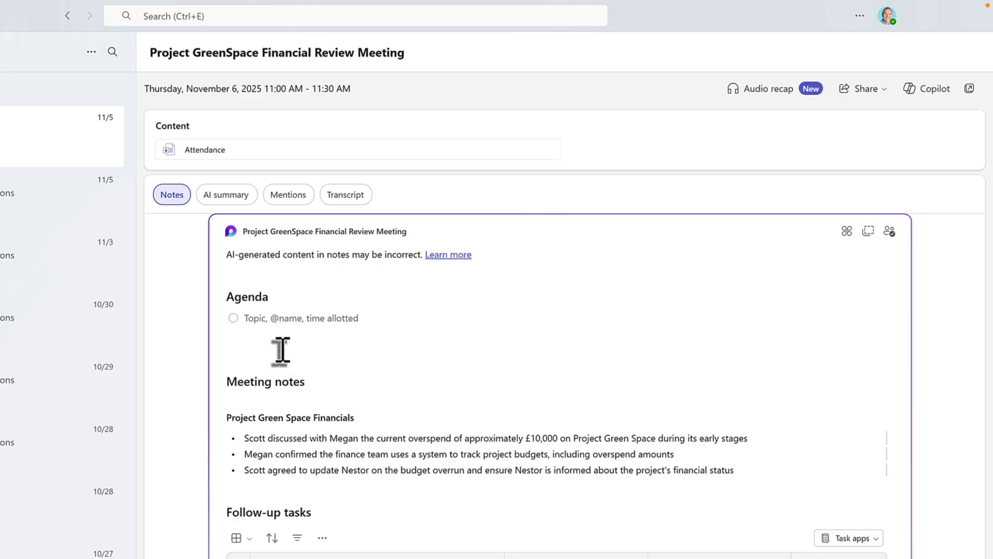
mouse_move(867, 231)
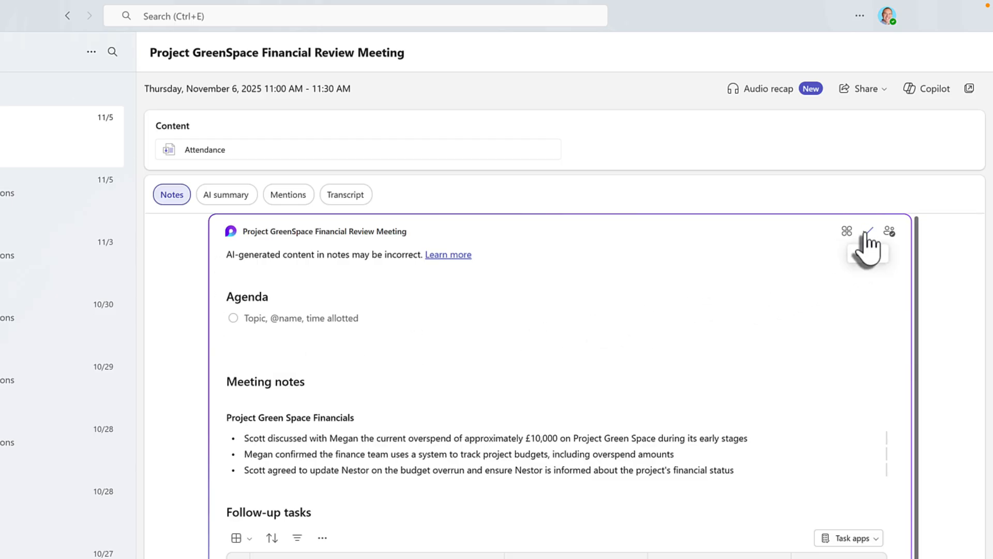
Copy the Loop notes component and start a new post in the Financials channel.
click(869, 232)
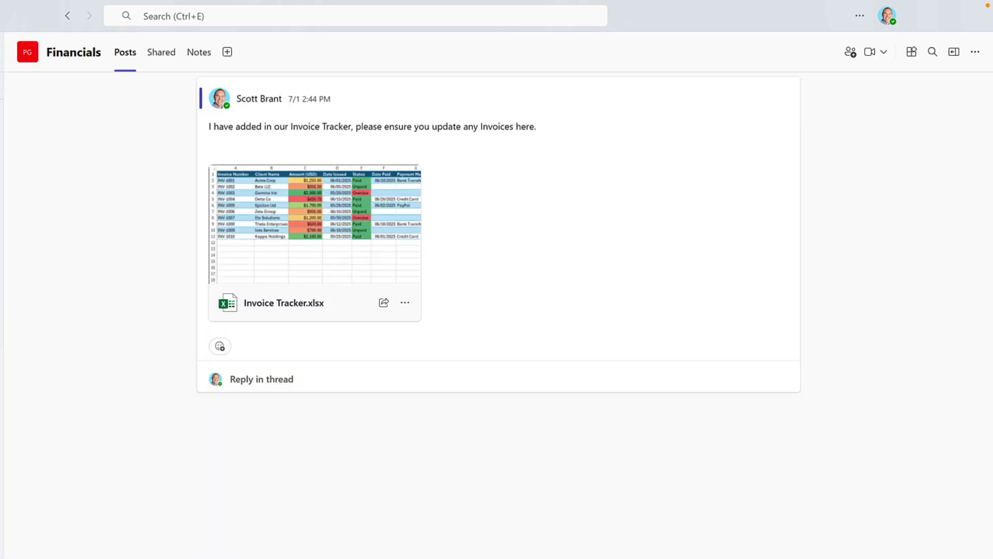
scroll(down, 3)
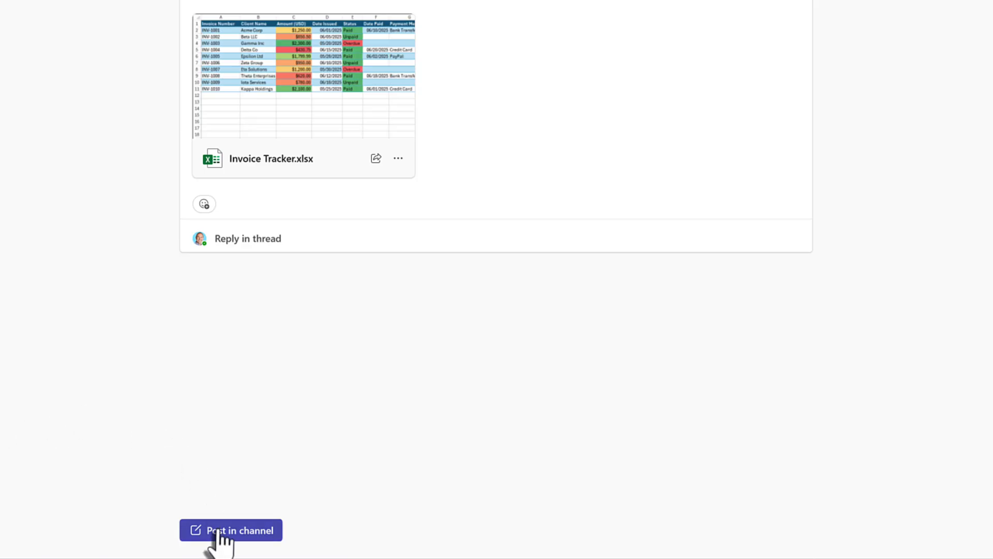
click(230, 544)
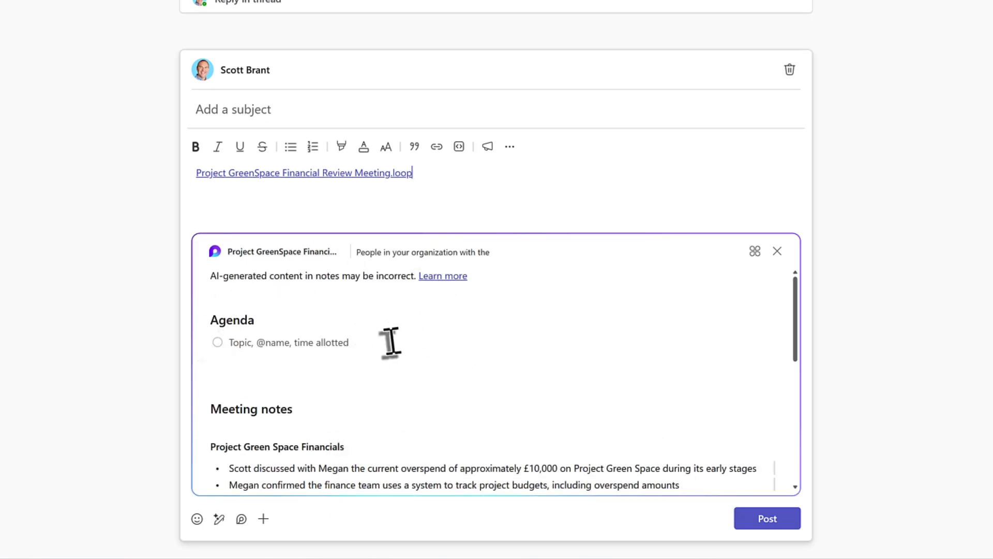
scroll(down, 3)
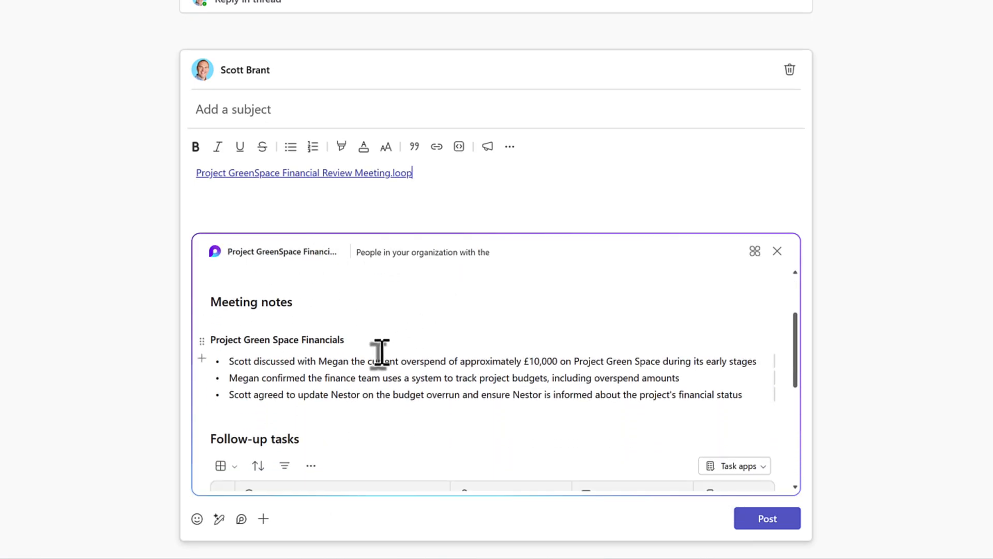
scroll(down, 3)
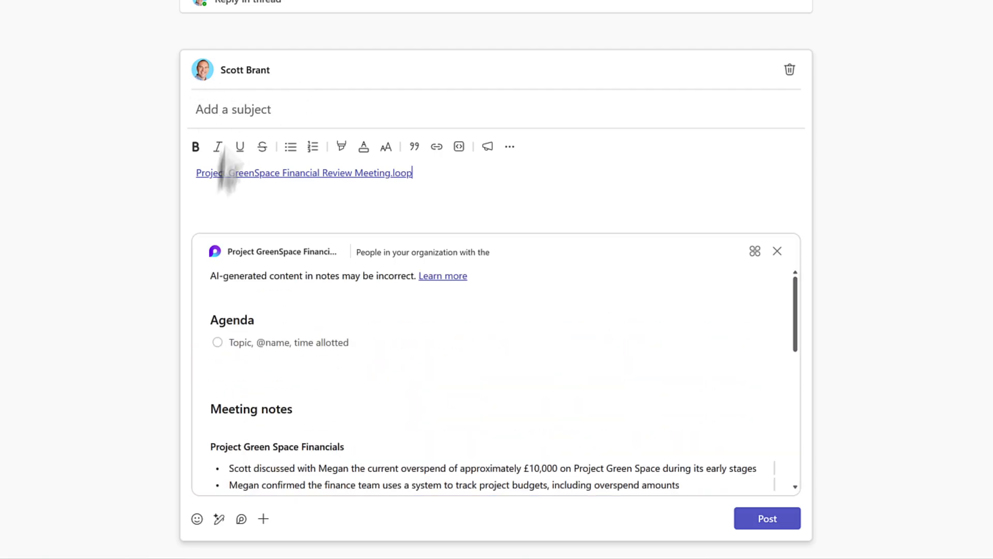
mouse_move(236, 215)
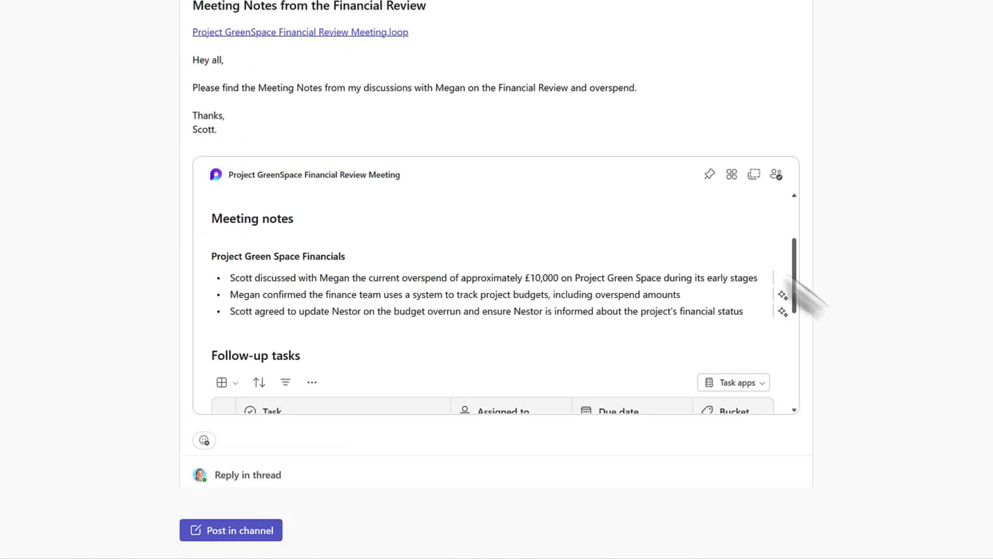
mouse_move(537, 112)
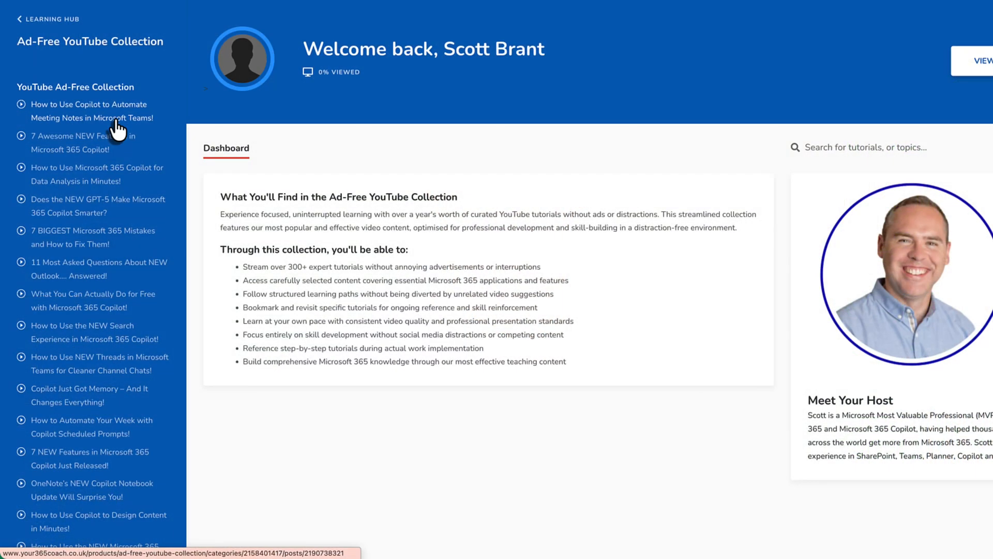
Open the first tutorial on automating meeting notes from the YouTube Ad-Free Collection sidebar.
click(91, 111)
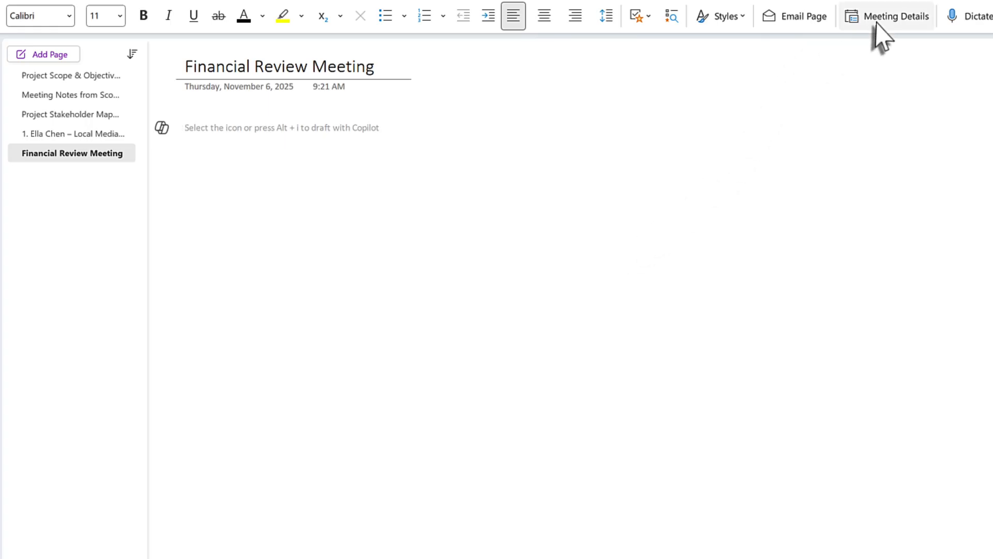
mouse_move(881, 31)
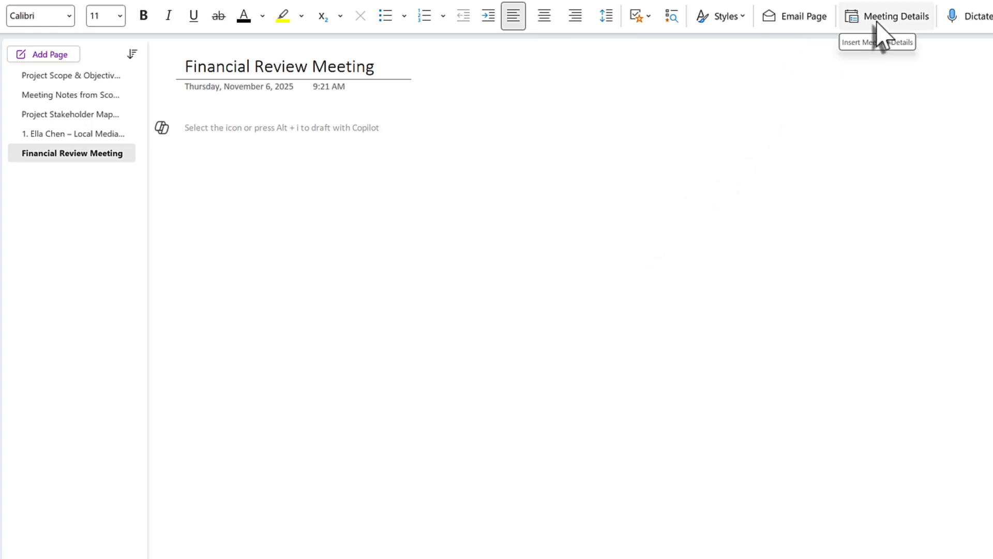
Insert the meeting's details and expand AI summary, suggested tasks, Loop notes and participants.
click(894, 17)
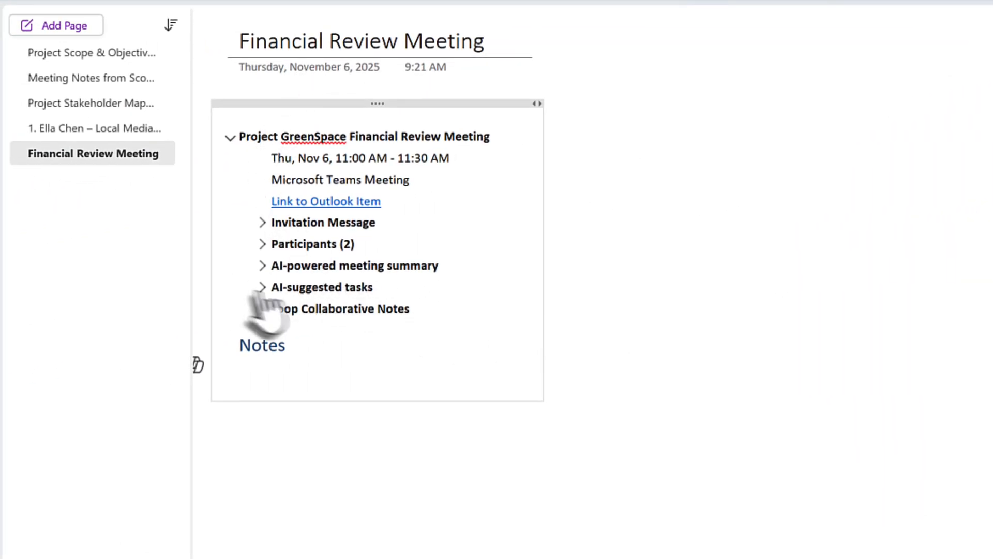
click(262, 265)
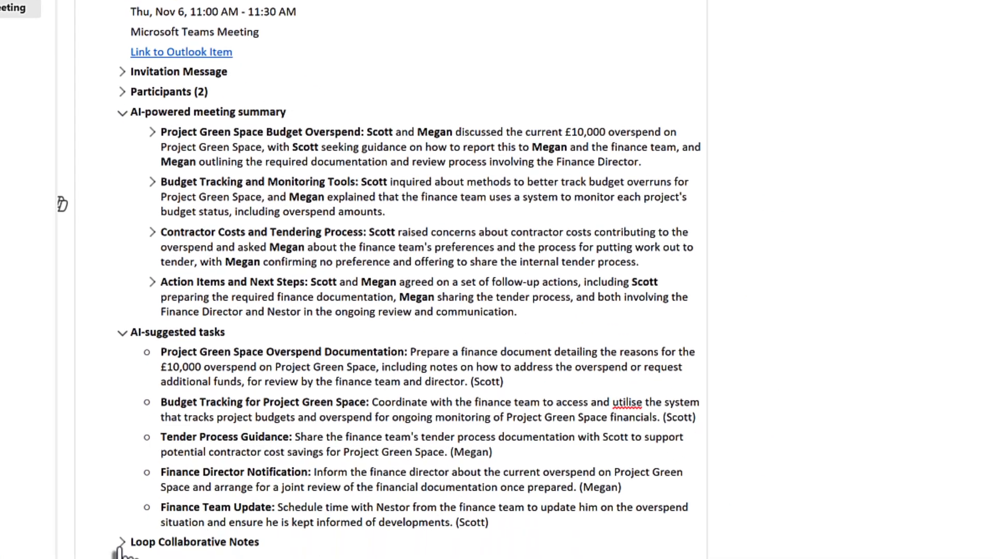
click(123, 541)
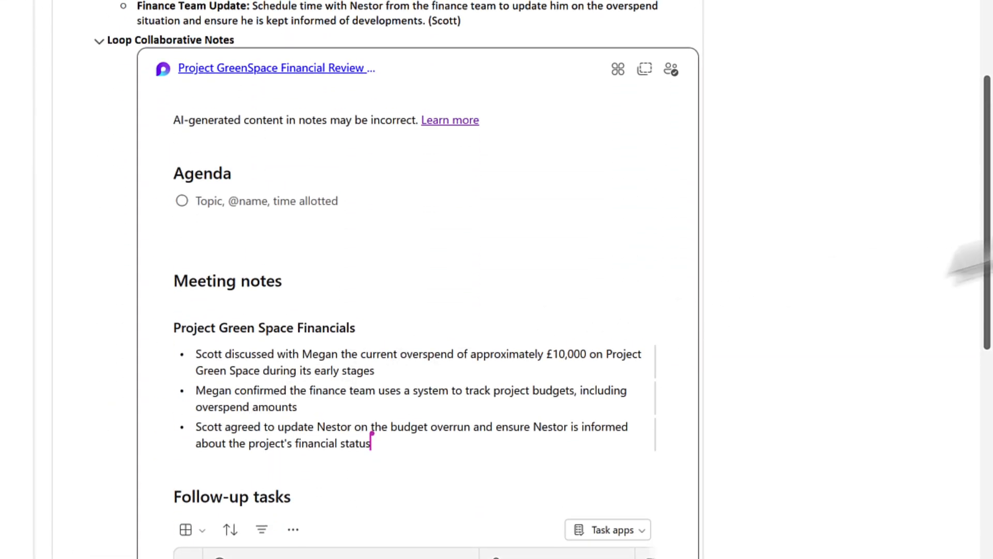
scroll(up, 3)
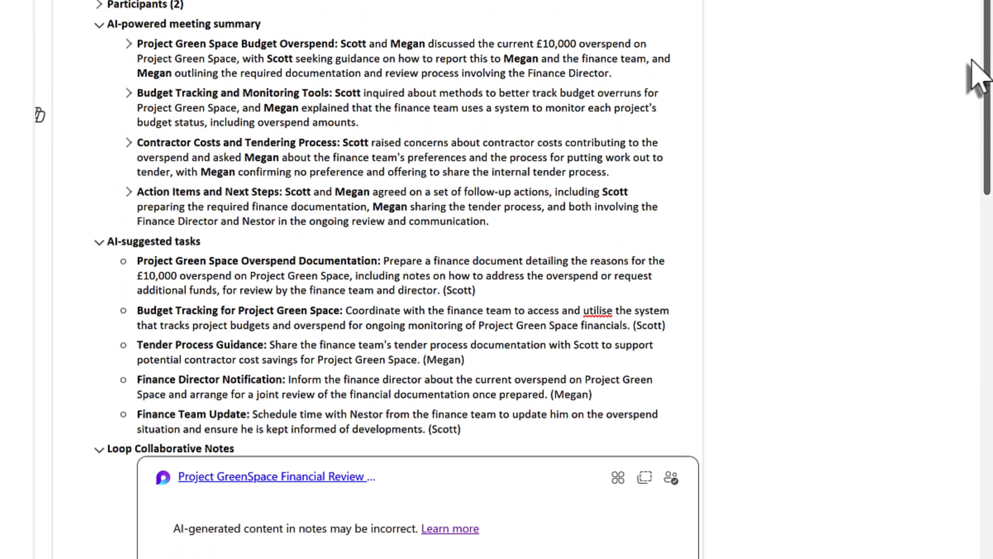
mouse_move(98, 29)
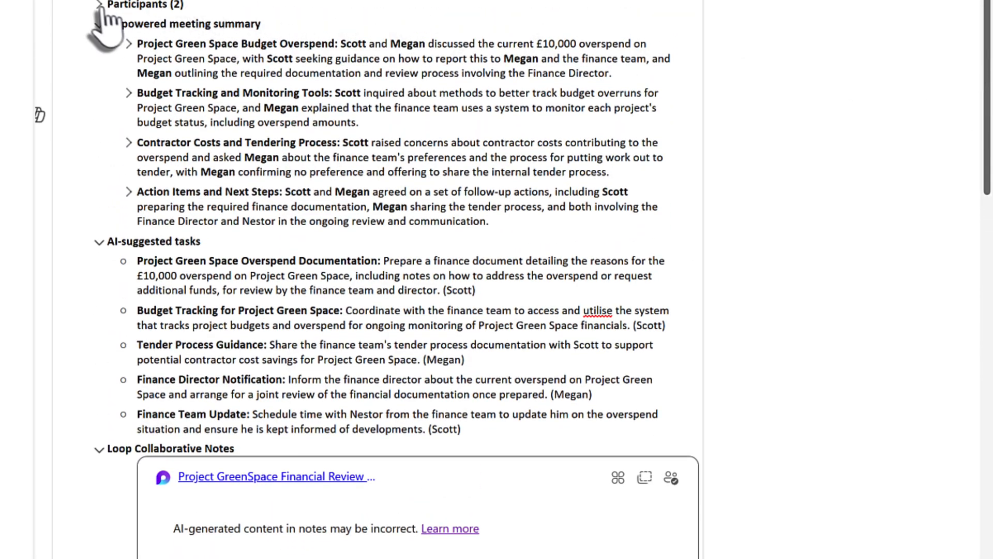
click(100, 6)
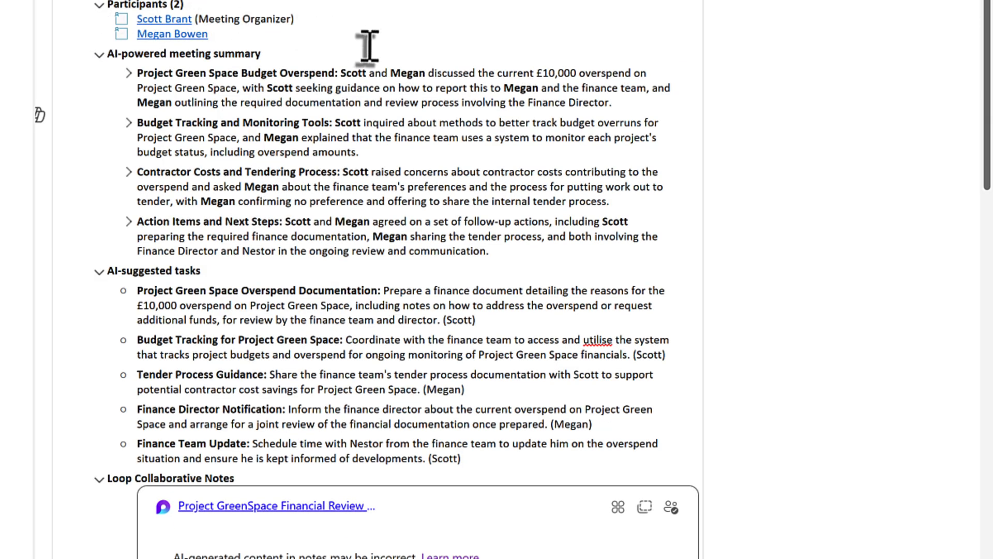
mouse_move(366, 53)
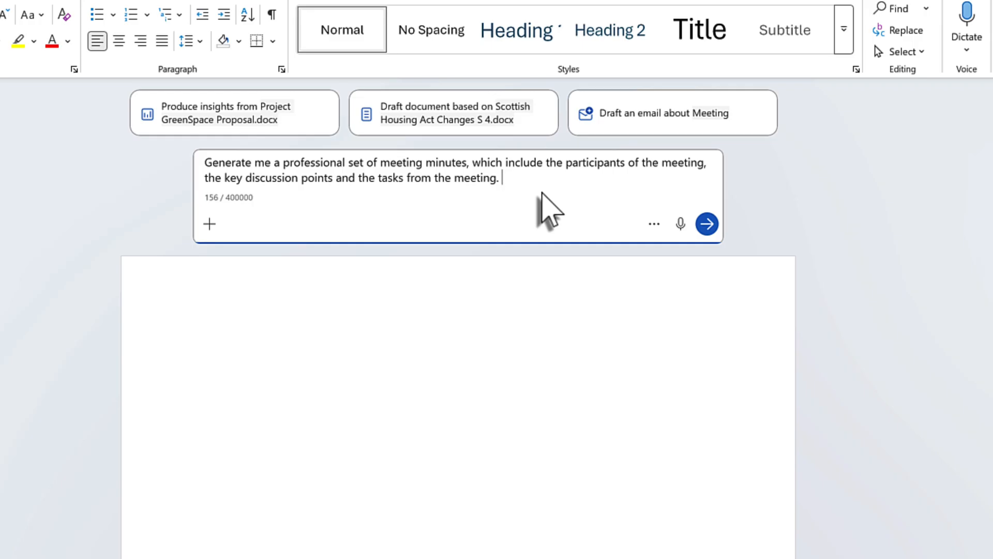
Reference the Project GreenSpace Financial Review Meeting via /Financial and submit the minutes request.
text(/)
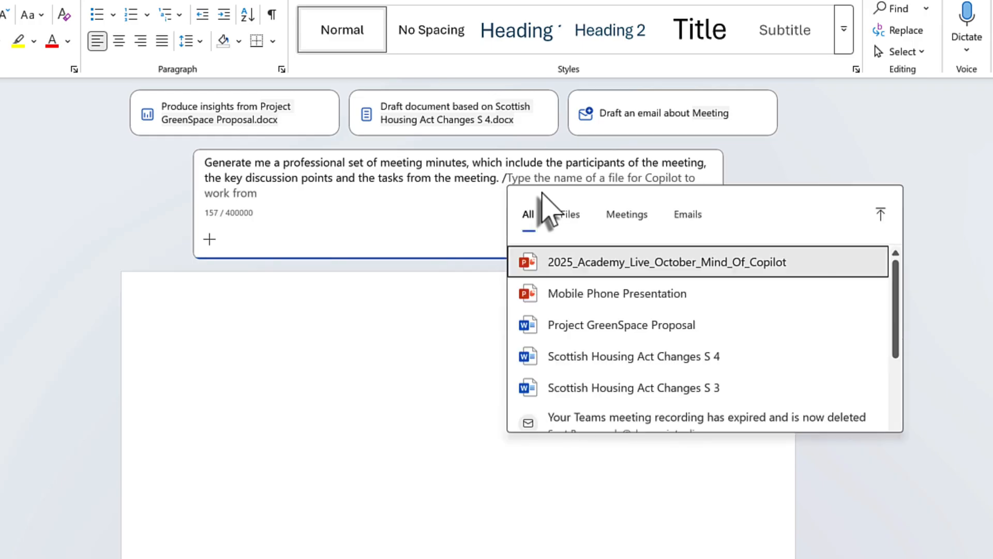
text(Financial)
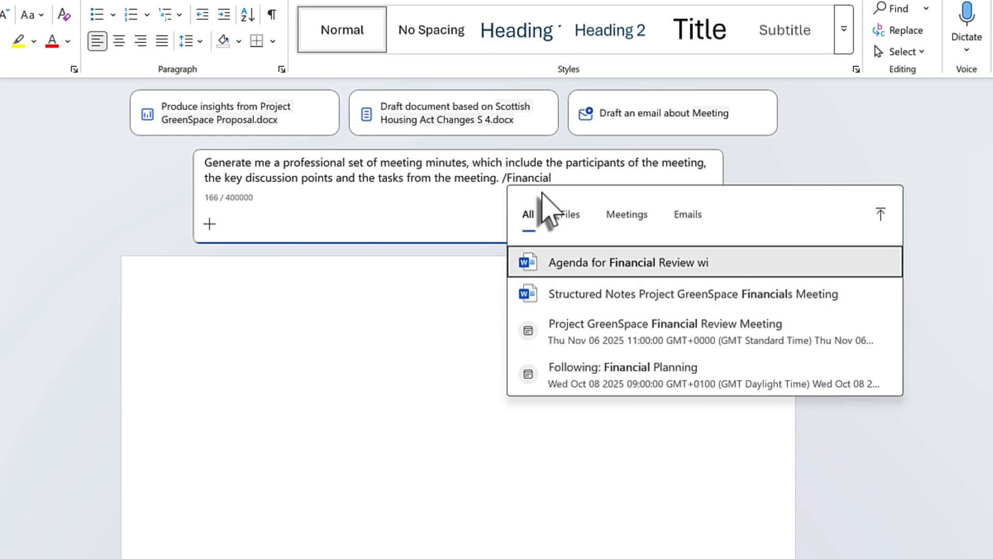
mouse_move(639, 248)
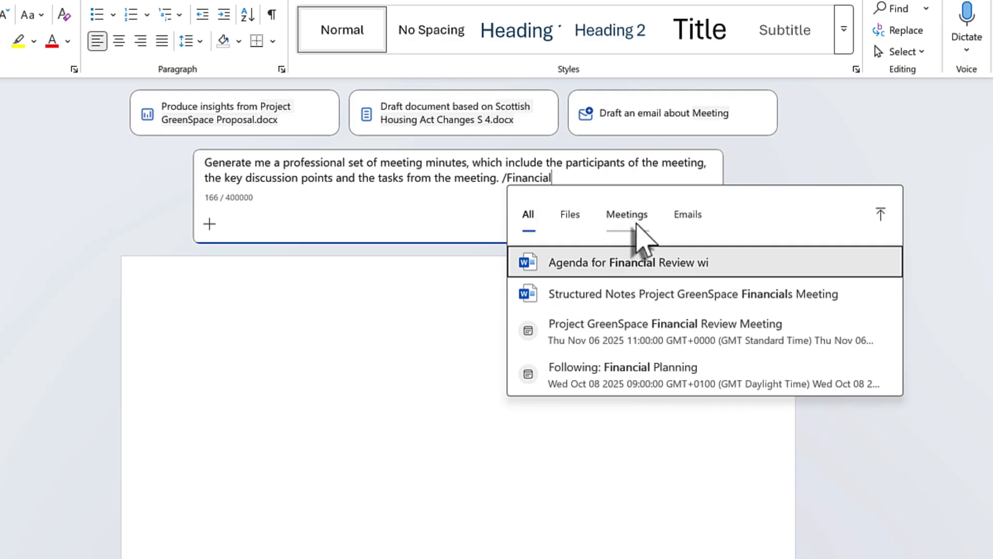
click(627, 214)
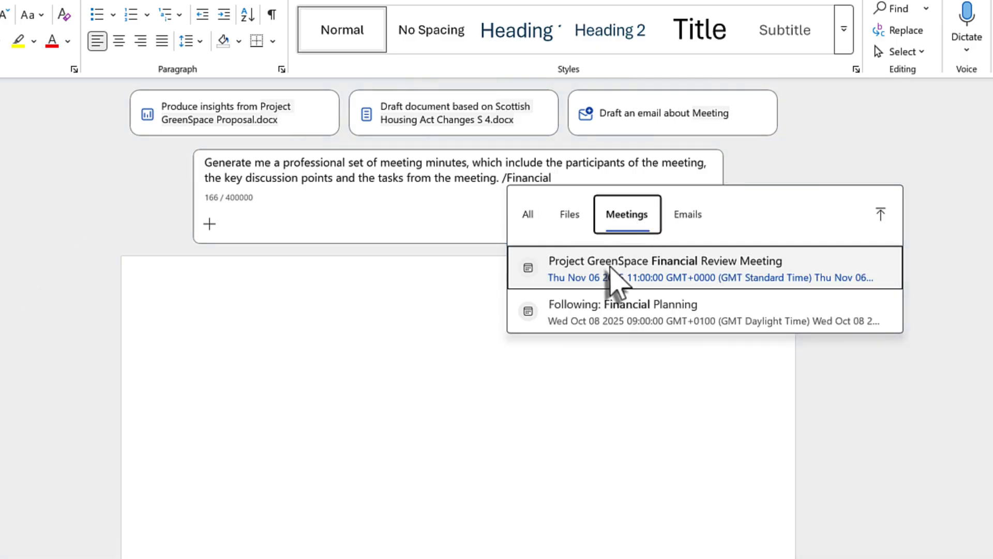
click(666, 260)
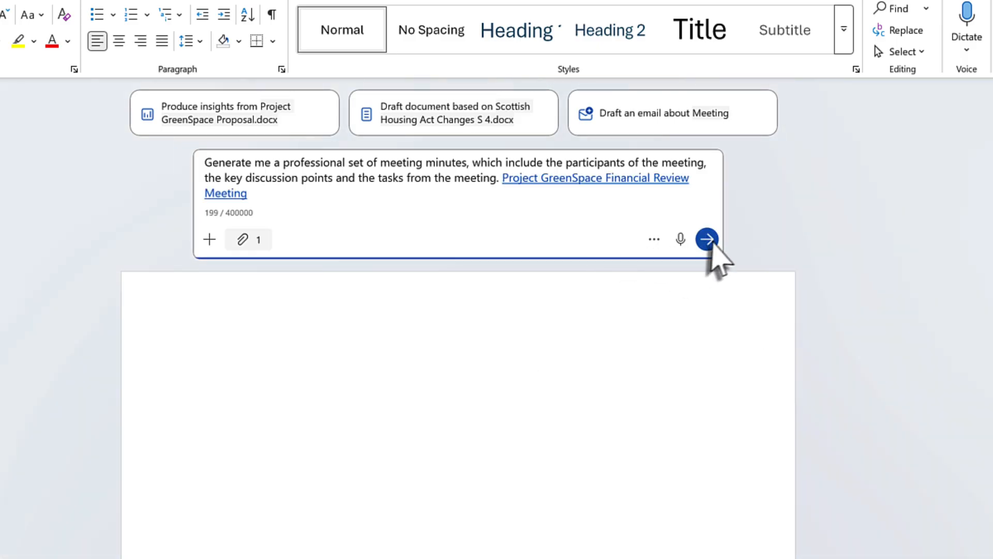
click(707, 239)
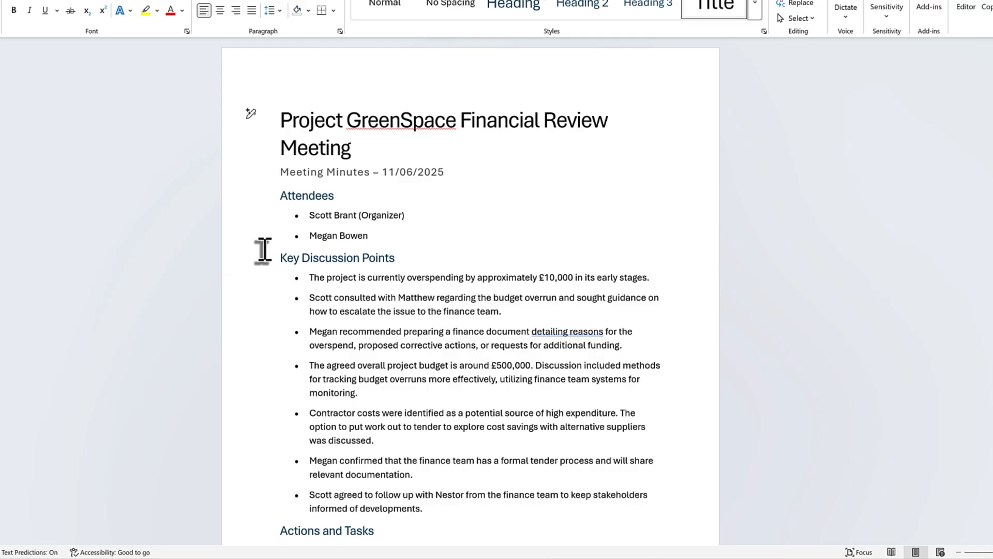
Review Copilot's drafted minutes, scrolling through the attendees, discussion points and actions for Scott and Megan.
click(280, 120)
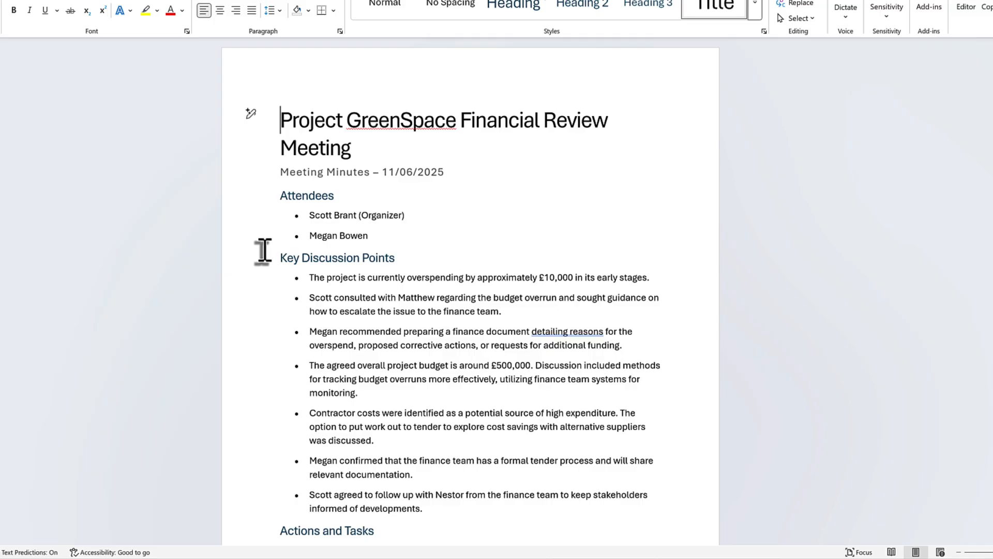
scroll(down, 3)
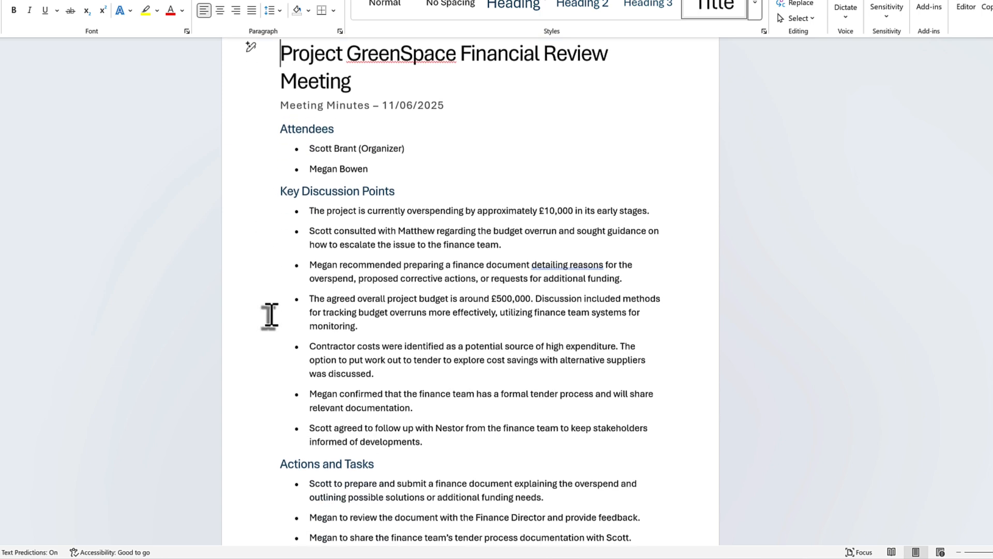
scroll(down, 3)
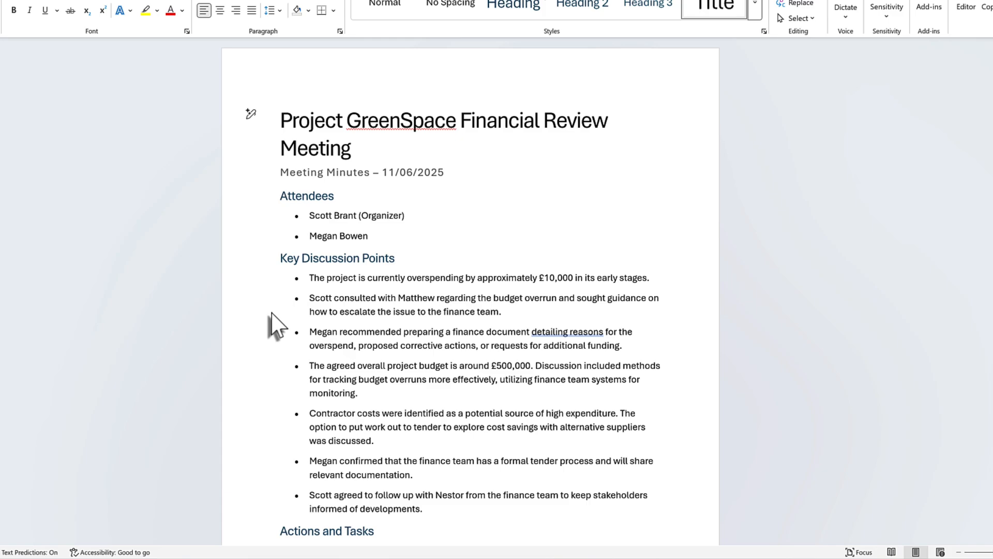
click(281, 120)
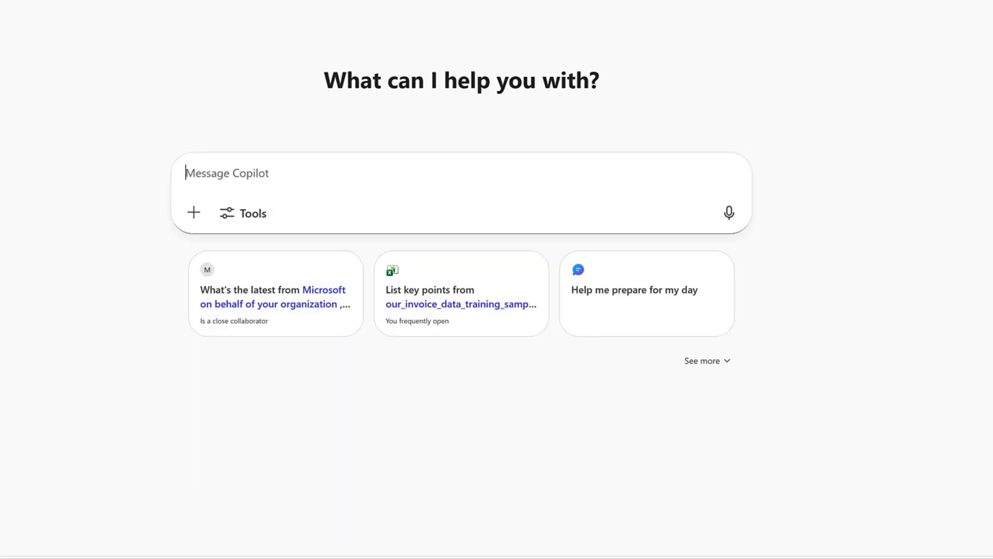
mouse_move(307, 169)
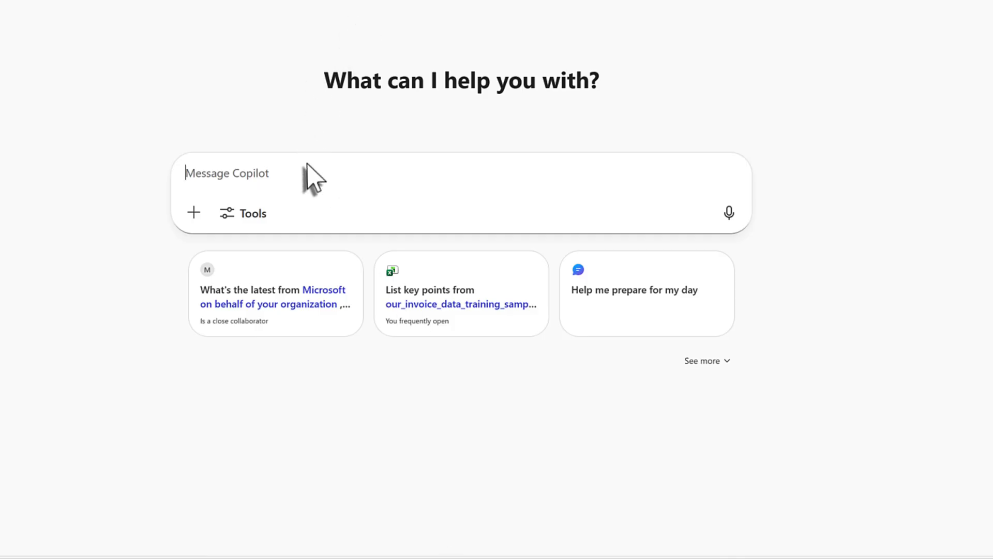
Write the GreenSpace budget-overrun summary request and attach the Financial Review Meeting as a reference.
text(I need help with preparing information on detailing the reasons for Project Green Space budget overrun and proposed actions to address it, based on this meeting and also information which you can find across my Emails, Teams Chat, Meetings and Documents. Can you please provide a summary and outline it professionally.)
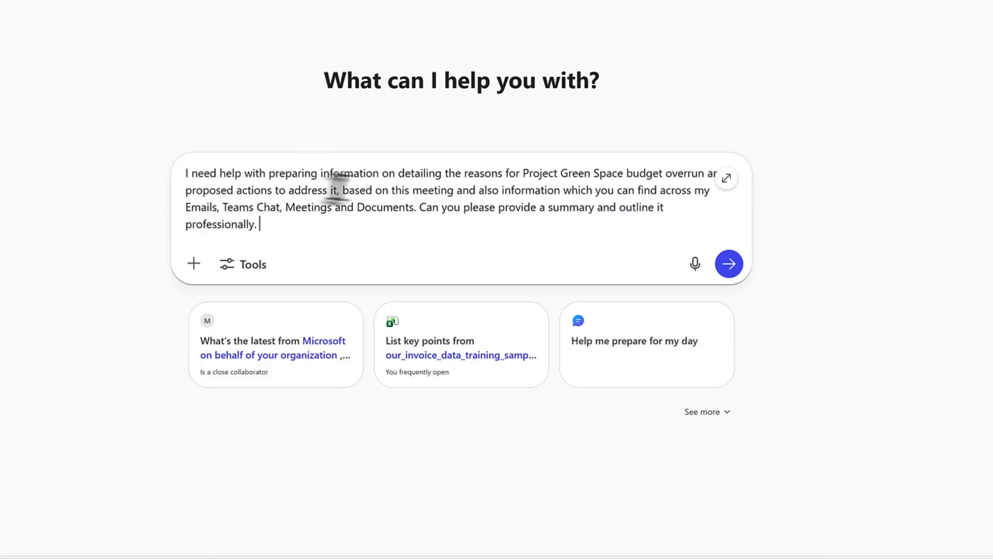
mouse_move(437, 187)
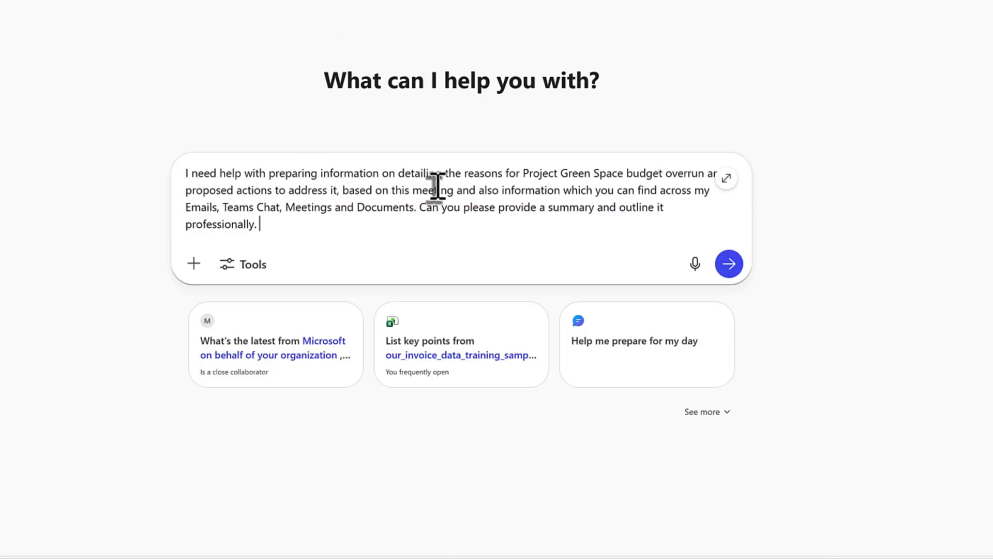
mouse_move(590, 184)
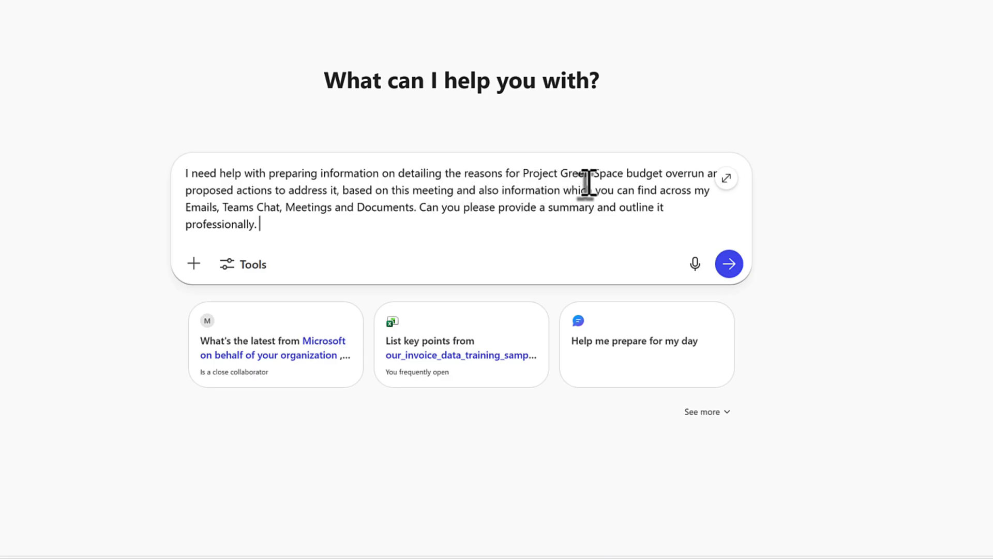
mouse_move(219, 203)
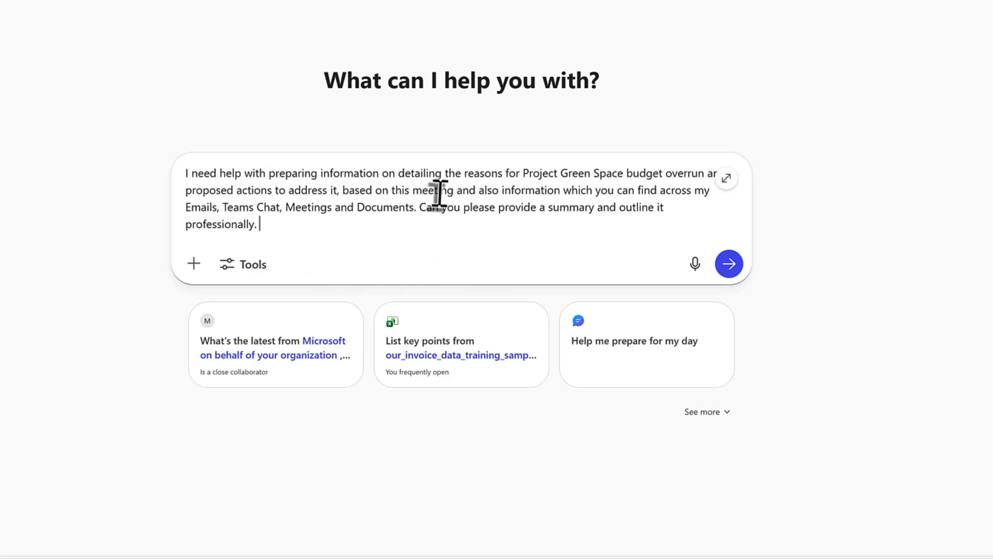
mouse_move(364, 229)
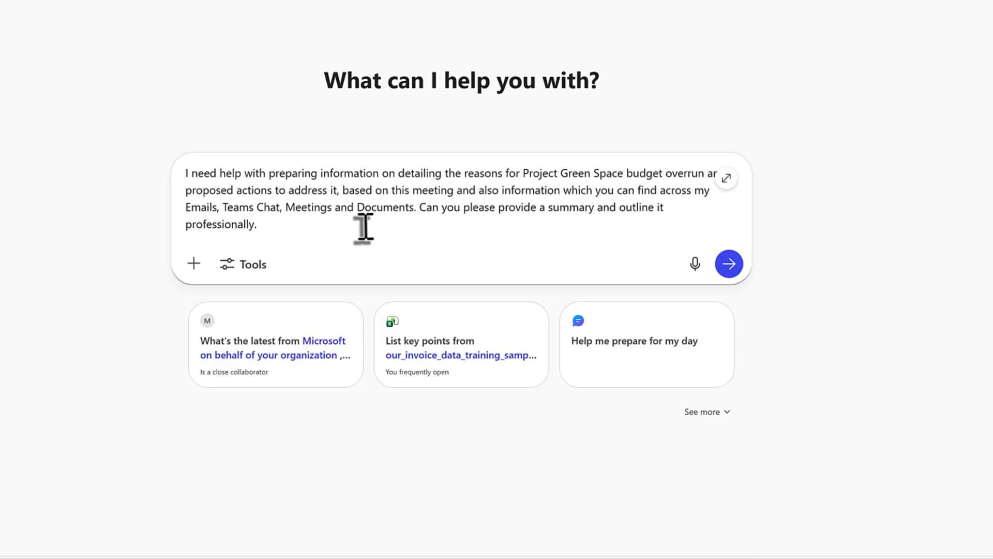
text(/)
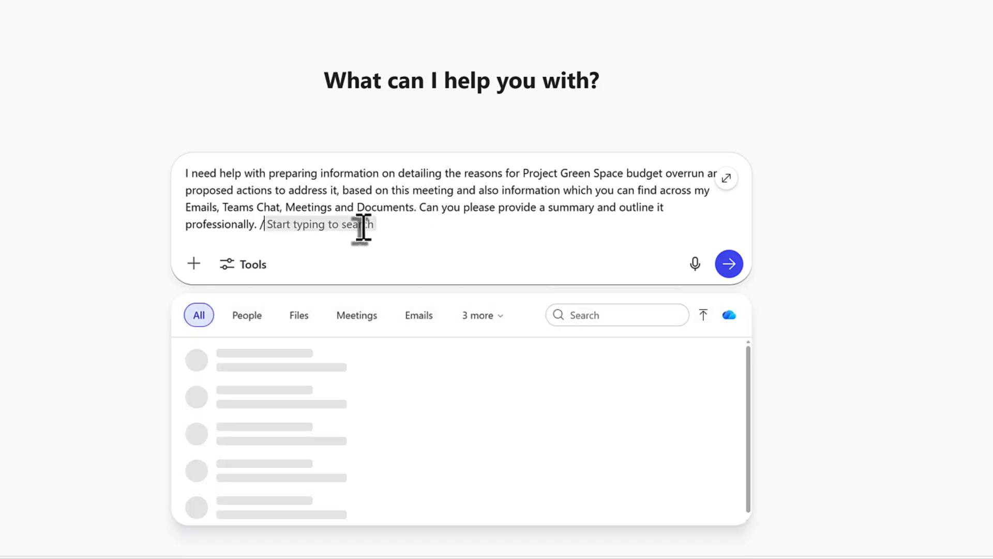
click(356, 314)
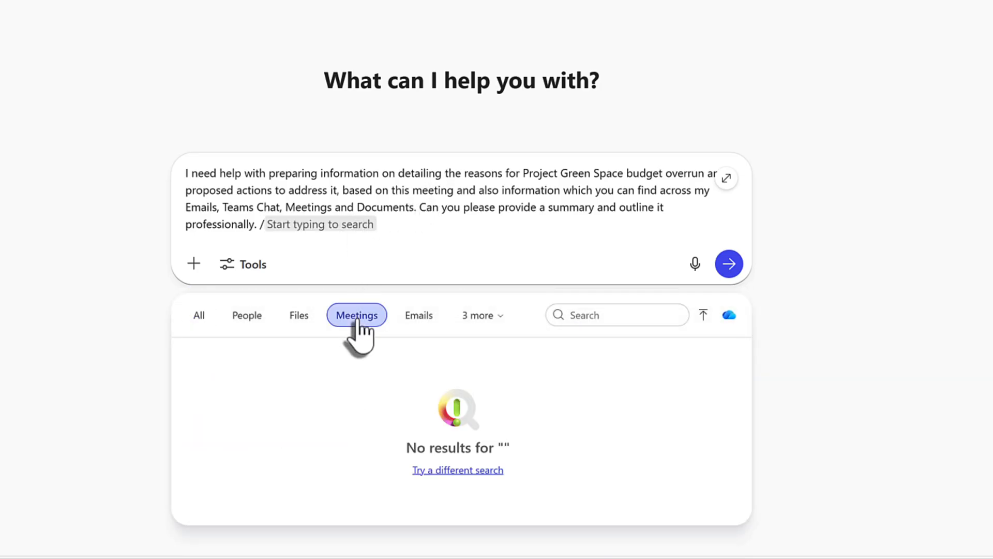
click(594, 314)
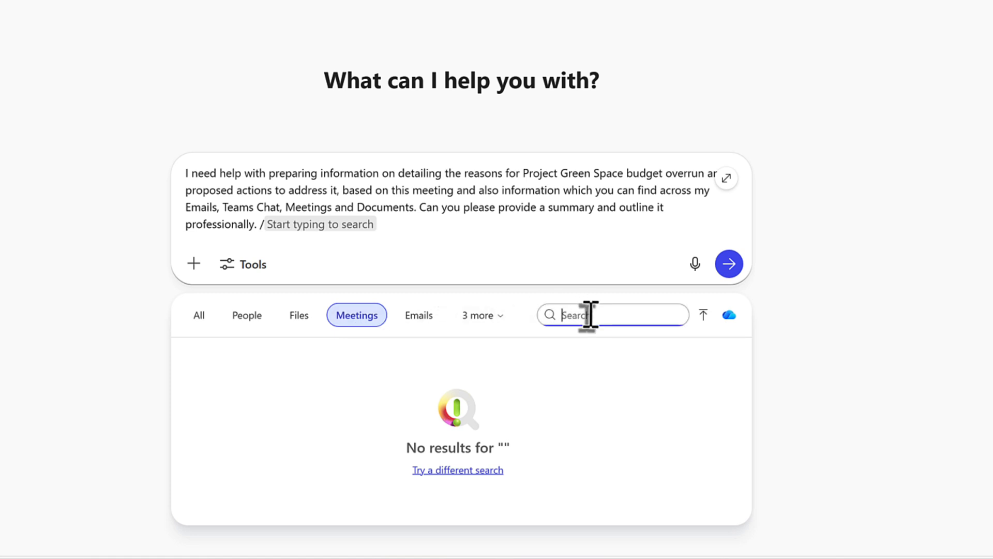
text(Financial Review Meeting)
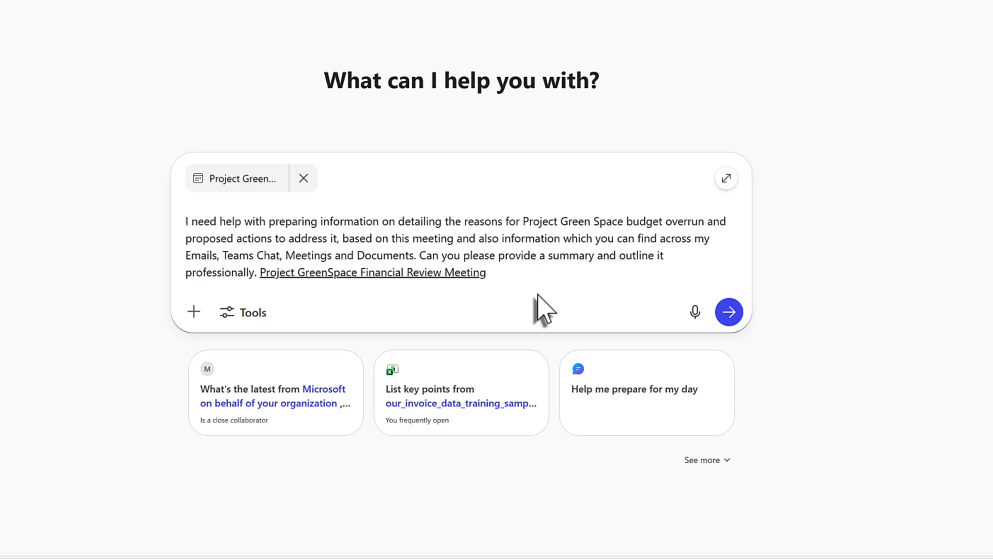
click(486, 272)
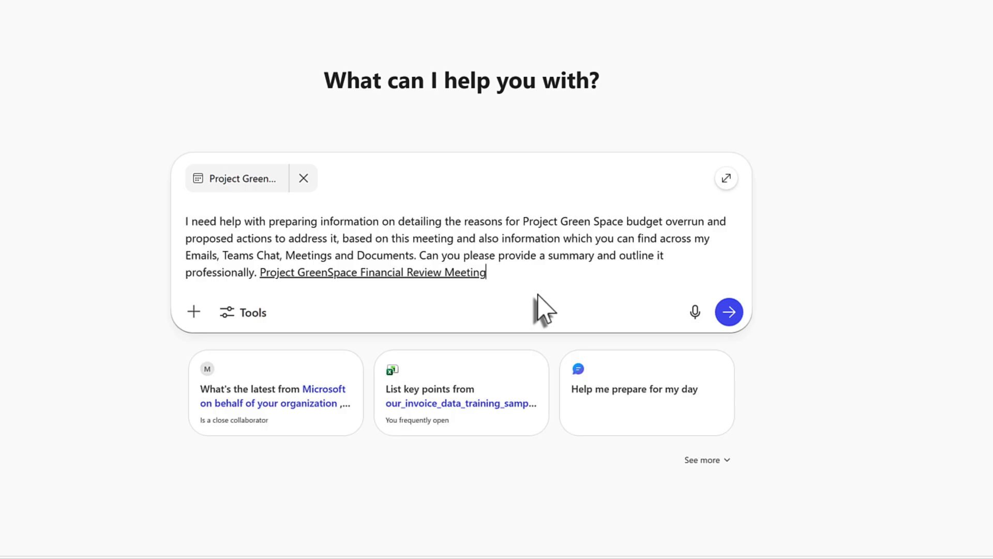
mouse_move(350, 255)
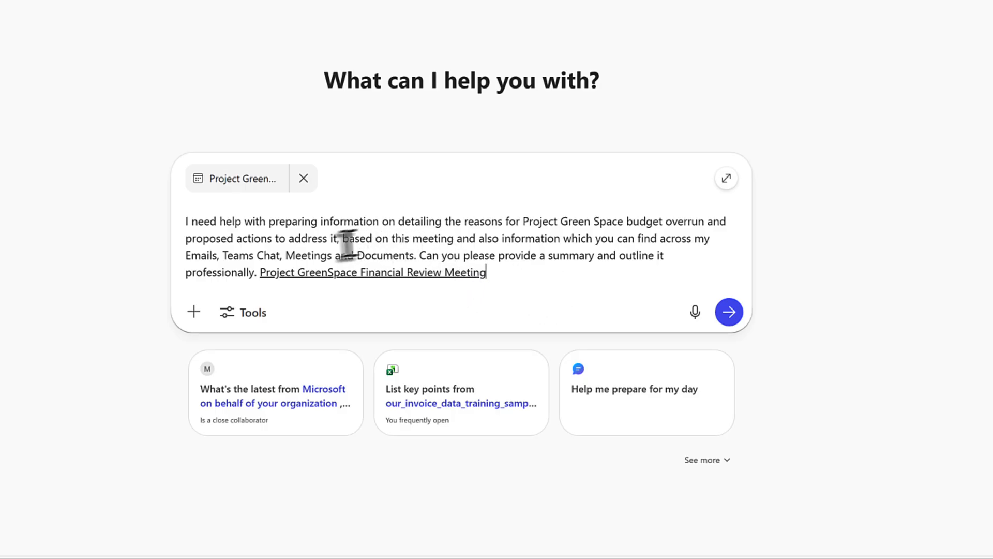
mouse_move(513, 263)
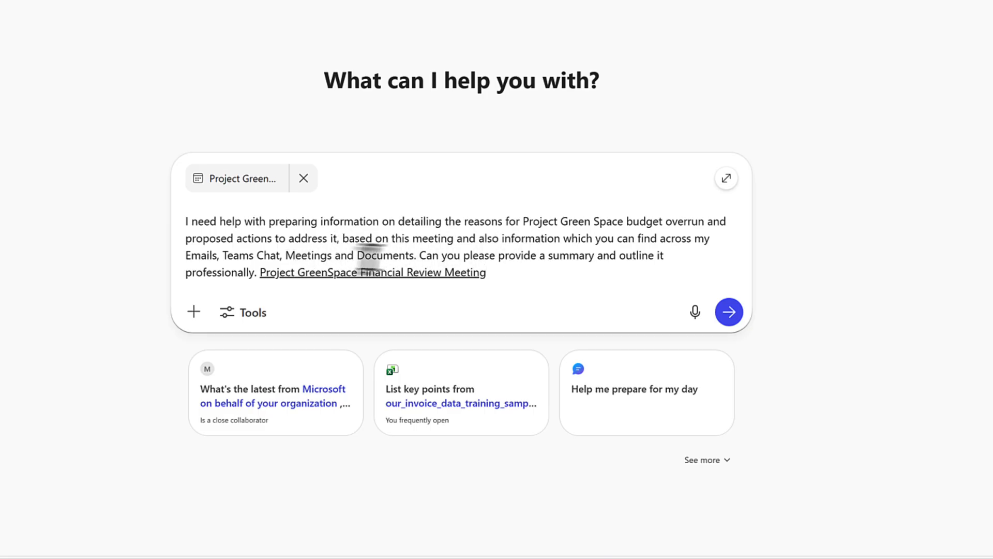
mouse_move(575, 278)
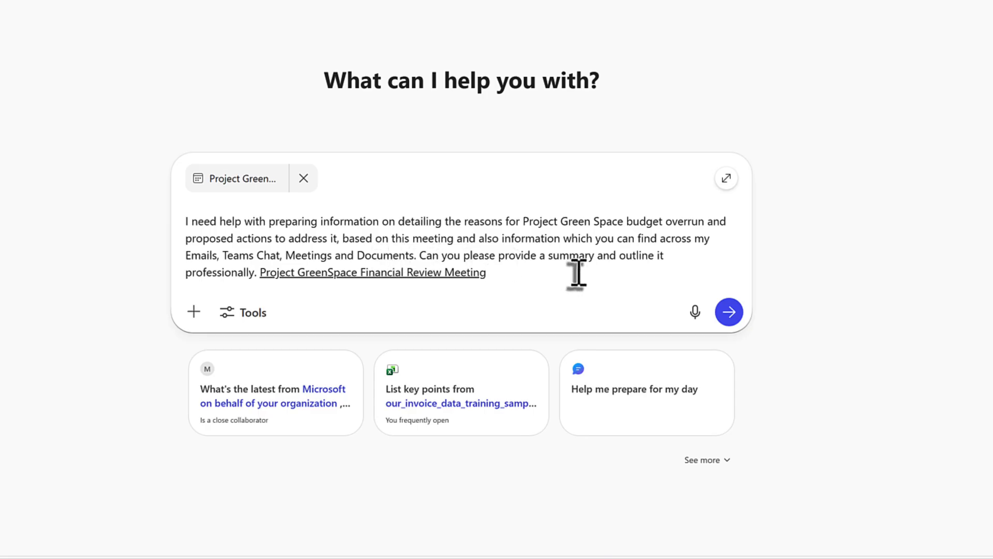
mouse_move(569, 282)
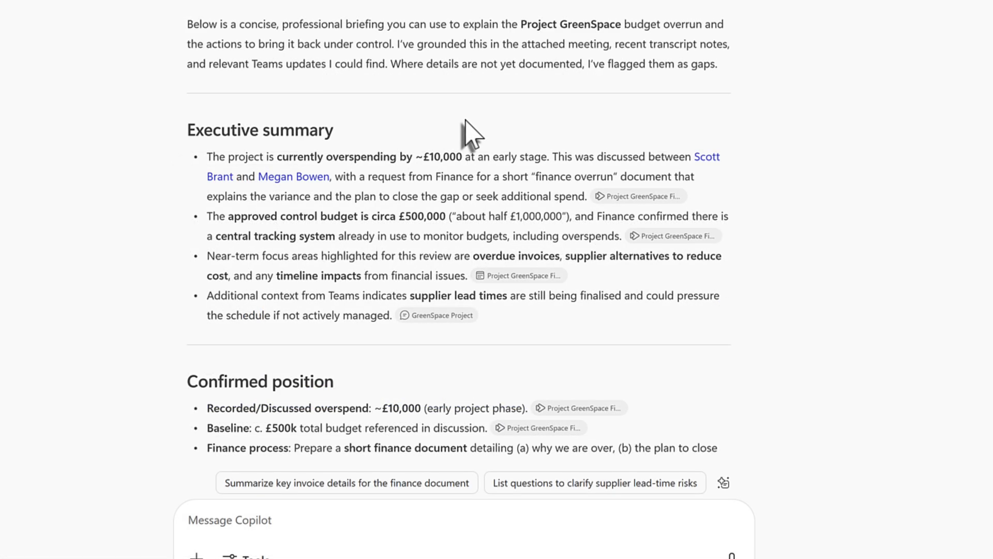
scroll(down, 3)
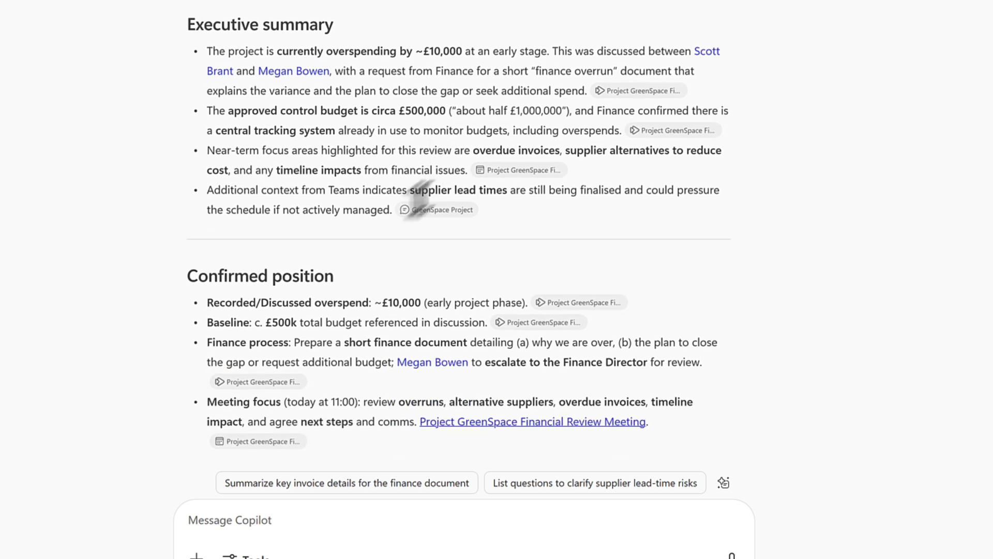
mouse_move(247, 48)
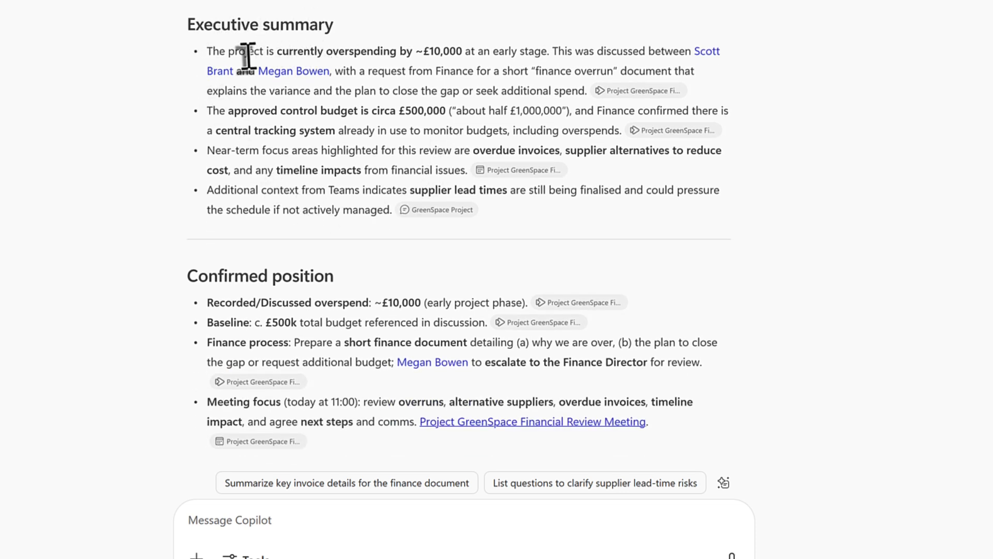
mouse_move(430, 46)
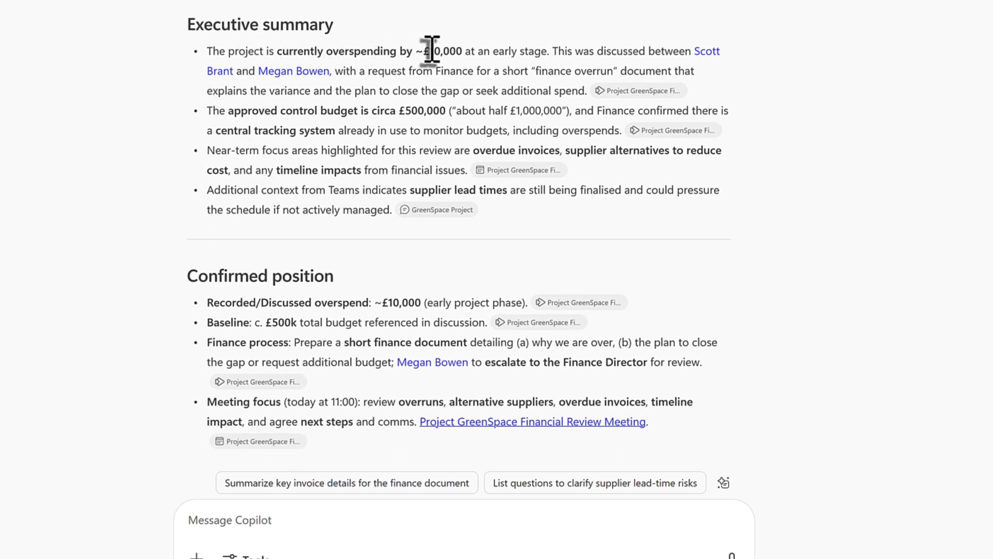
mouse_move(259, 122)
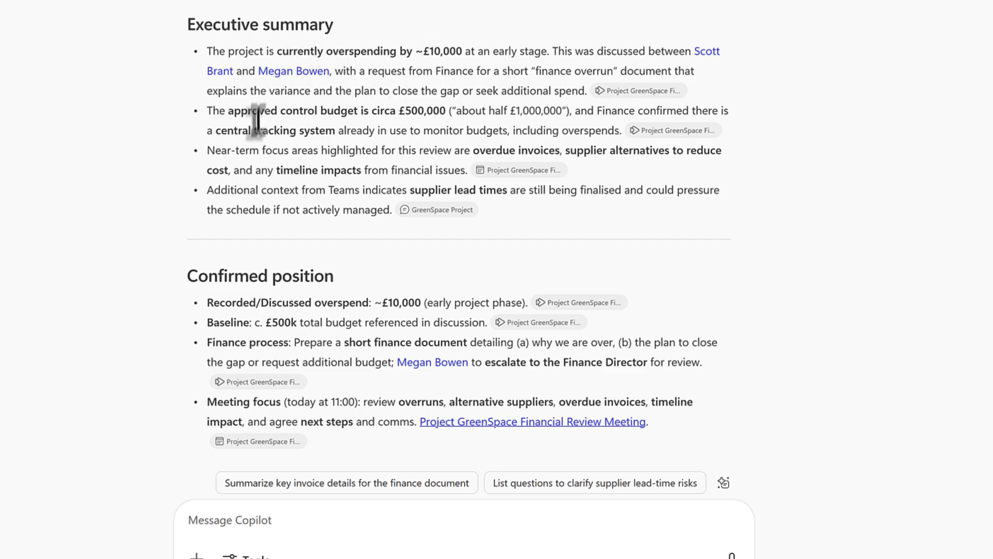
mouse_move(236, 175)
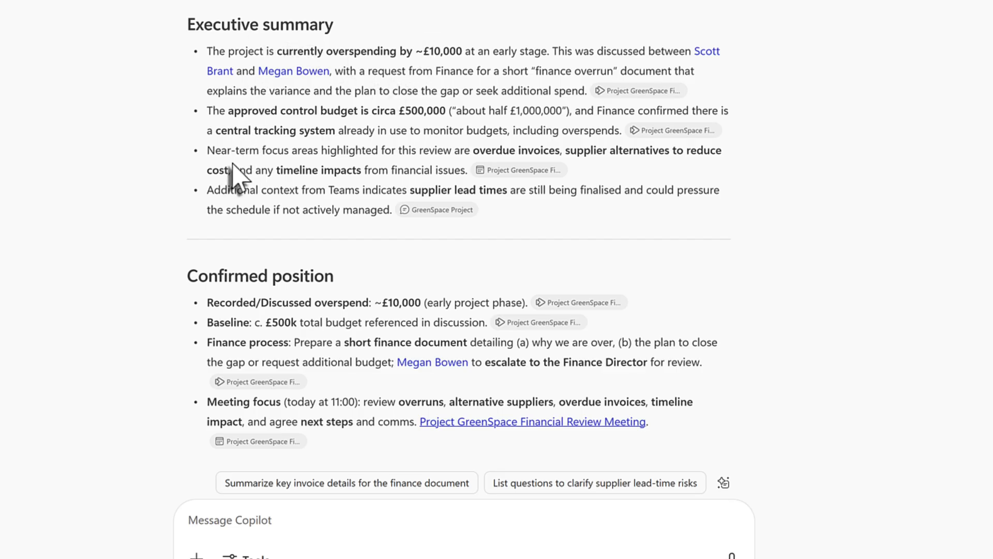
scroll(down, 3)
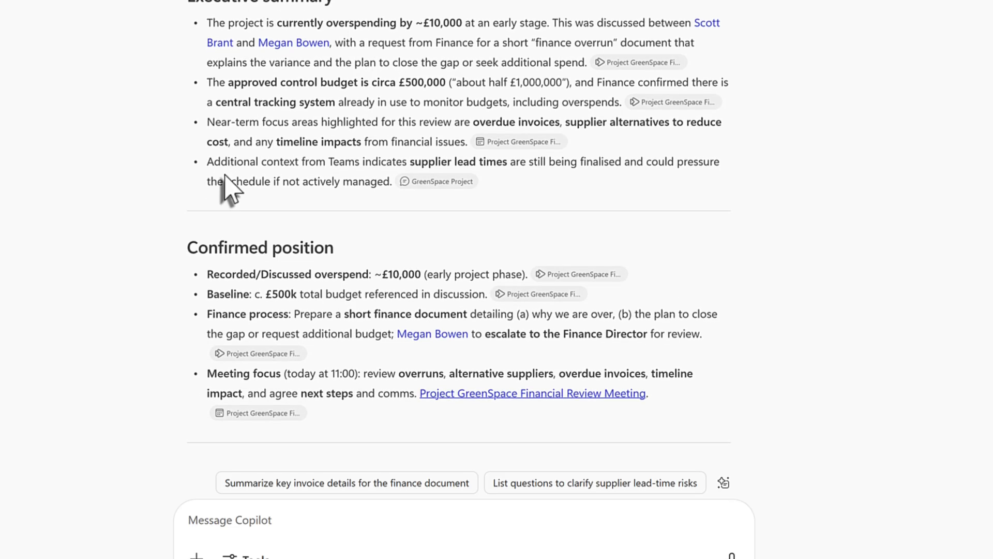
scroll(down, 3)
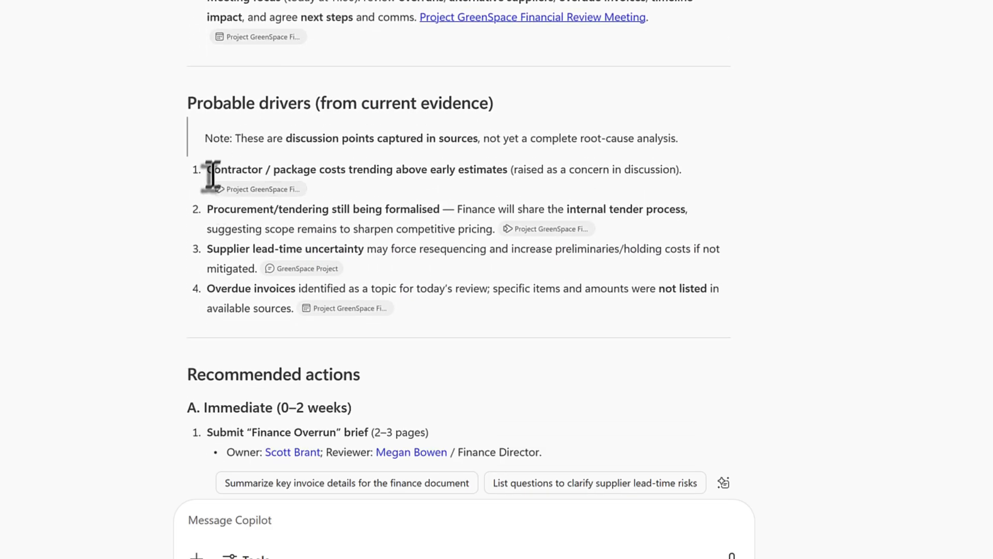
mouse_move(347, 176)
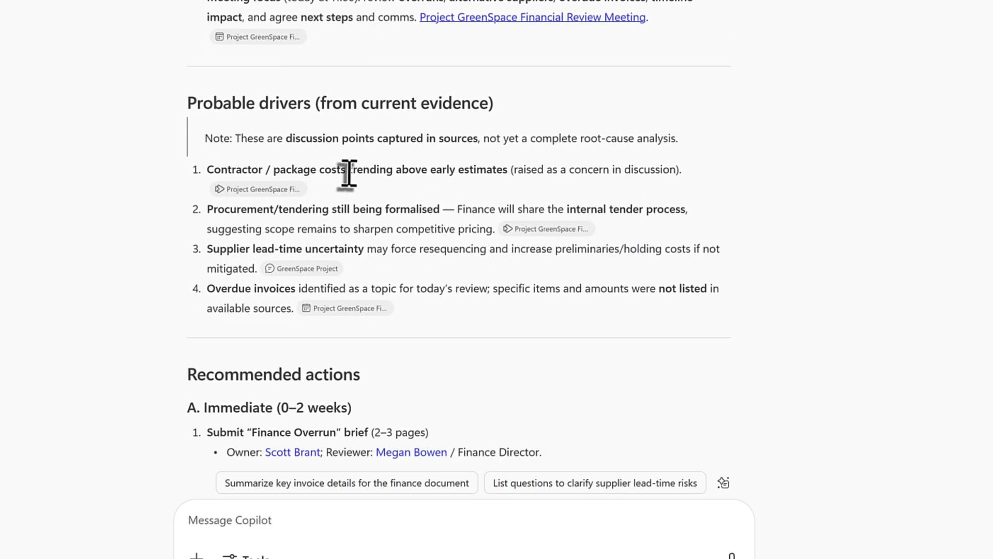
mouse_move(258, 215)
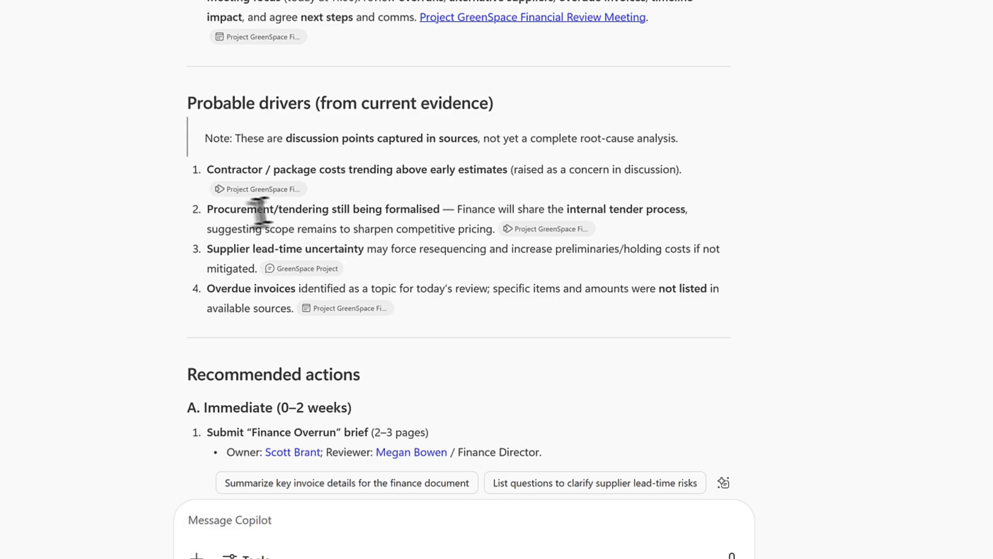
mouse_move(380, 210)
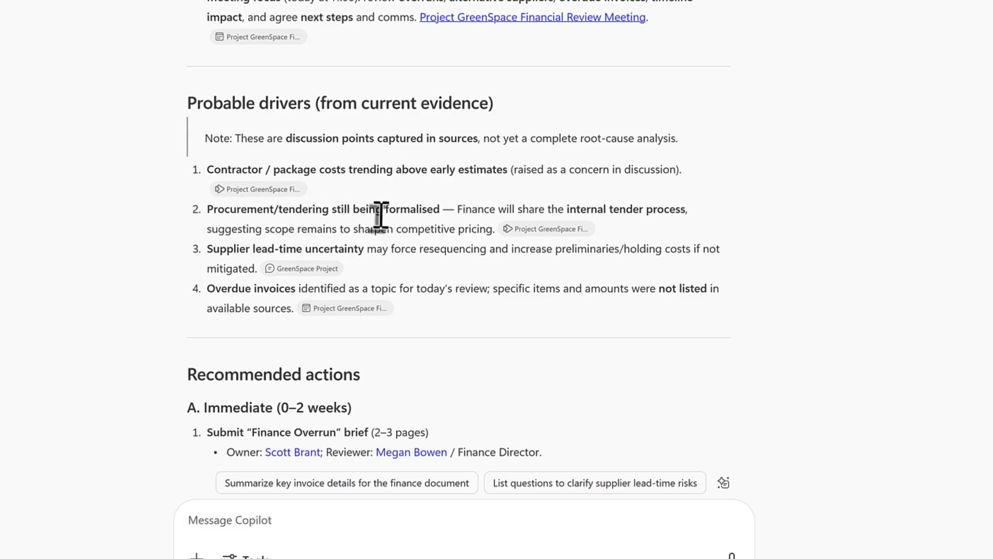
mouse_move(253, 249)
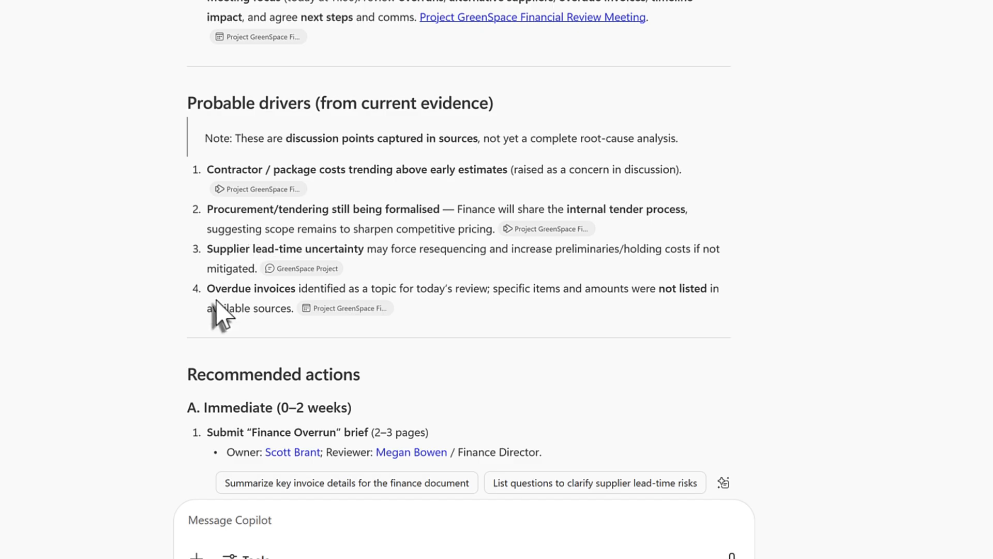
scroll(down, 3)
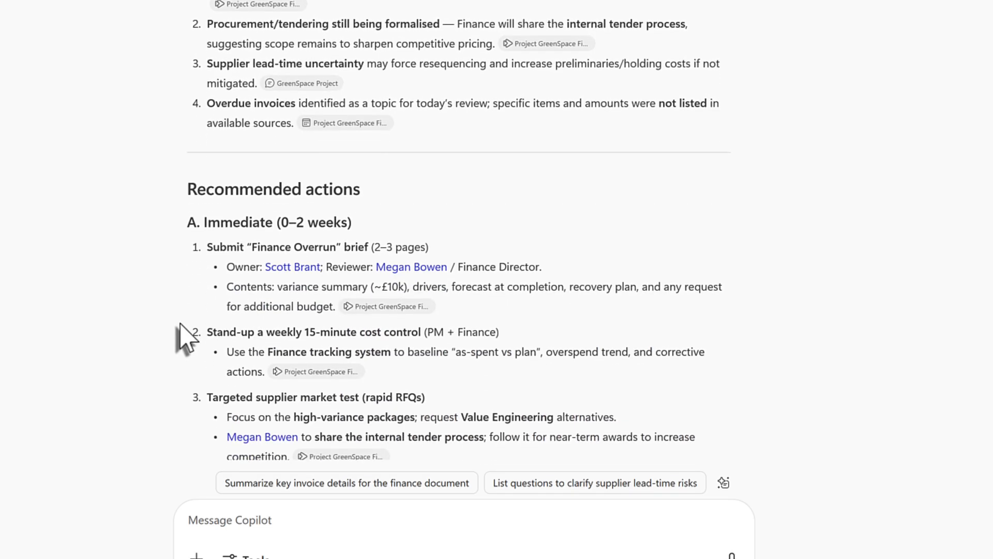
scroll(down, 3)
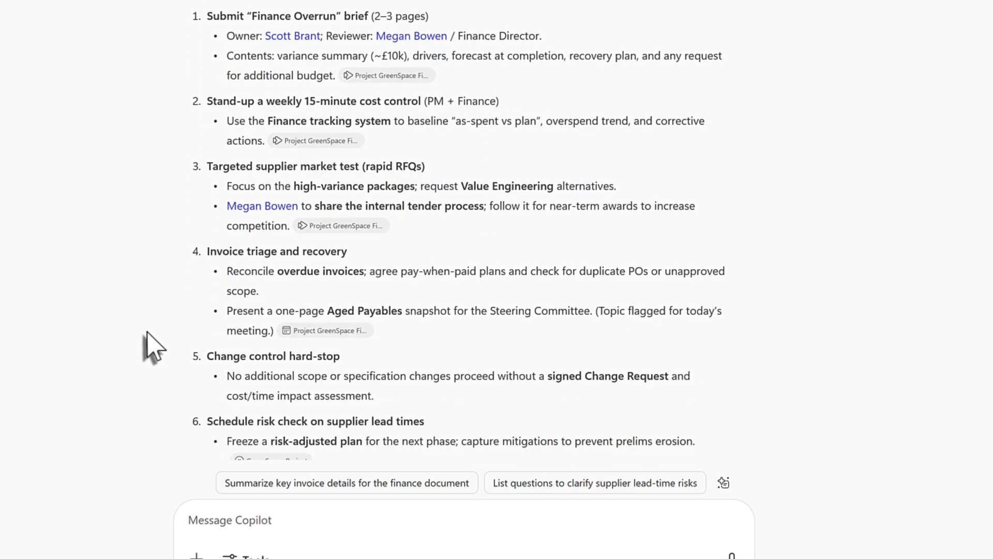
mouse_move(153, 345)
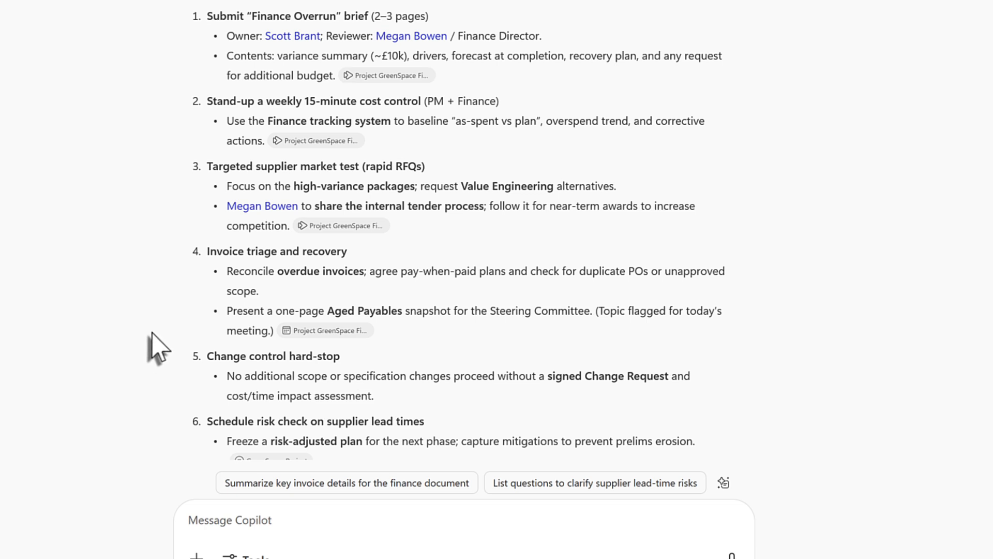
mouse_move(188, 349)
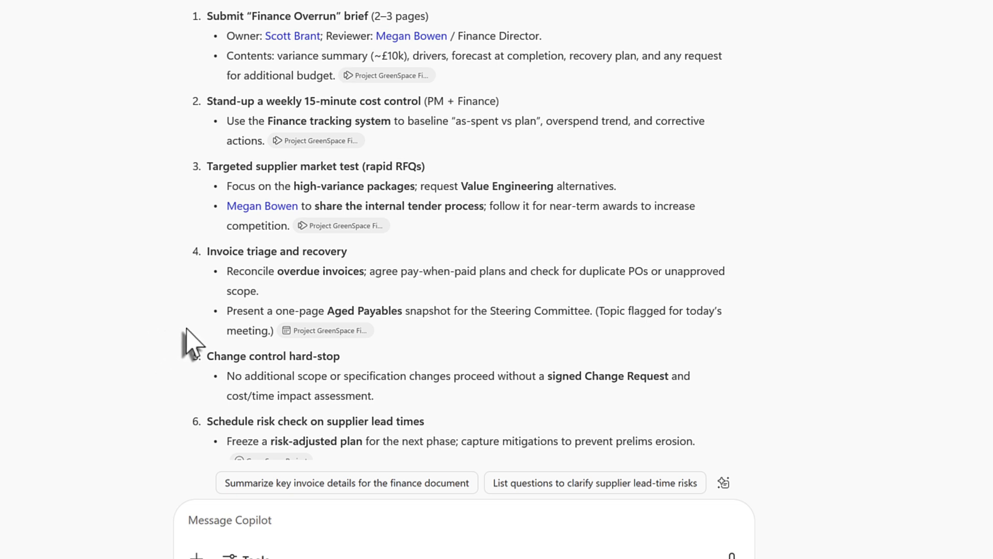
scroll(down, 3)
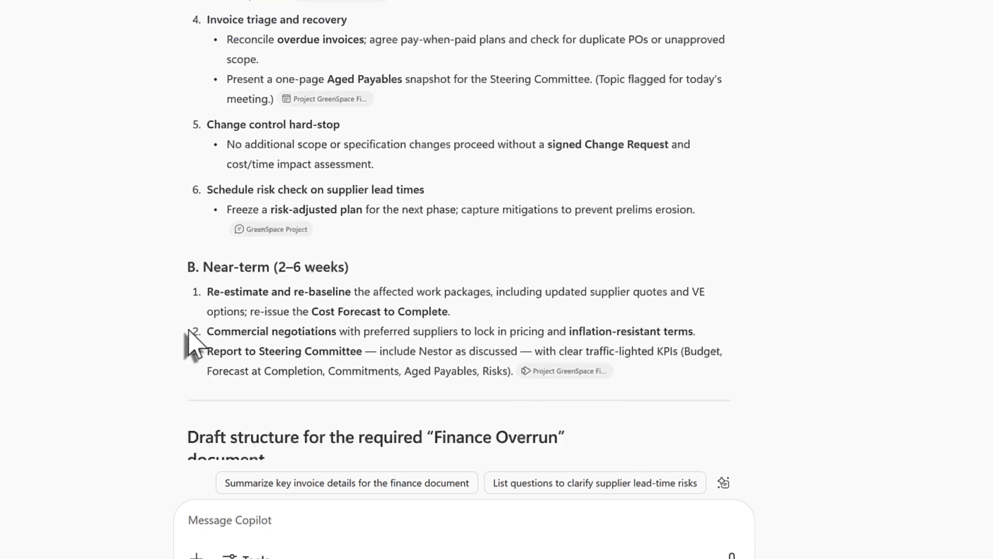
scroll(down, 3)
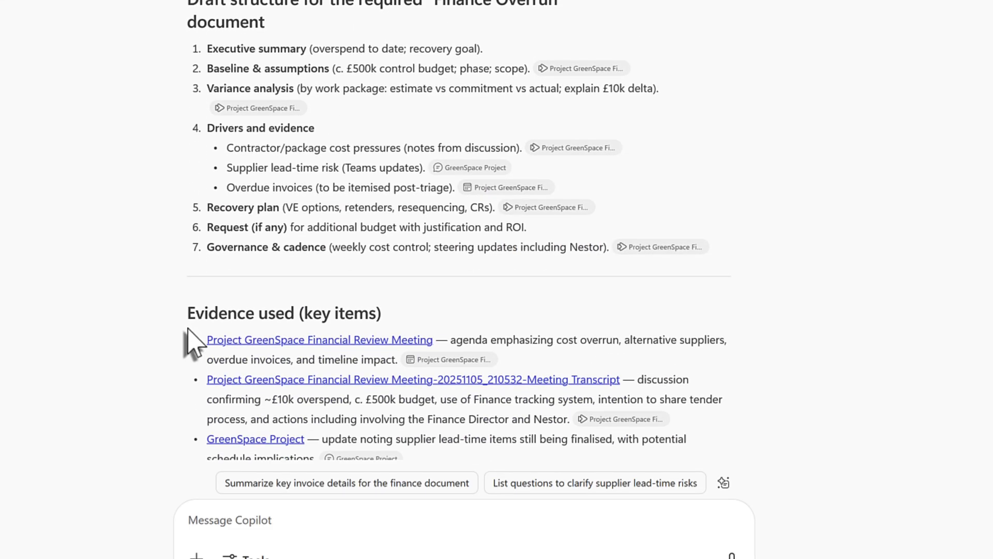
scroll(up, 3)
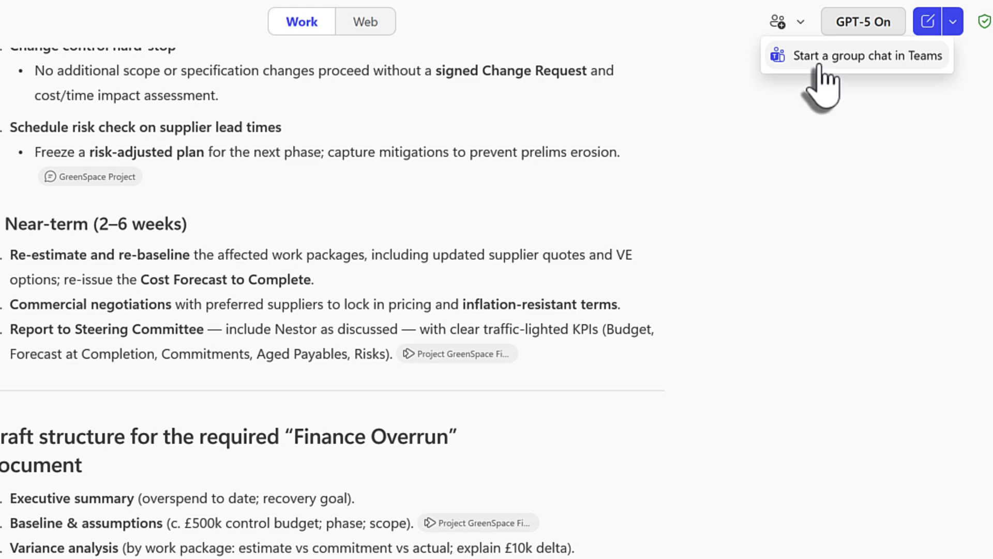
Start a Teams group chat with Megan Bowen carrying the last two messages of the briefing conversation.
click(861, 55)
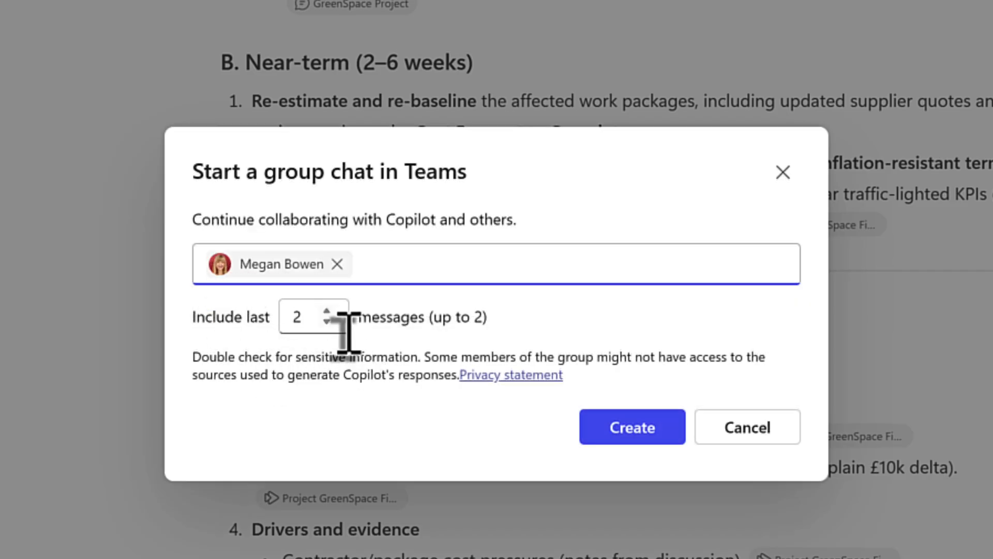
click(632, 427)
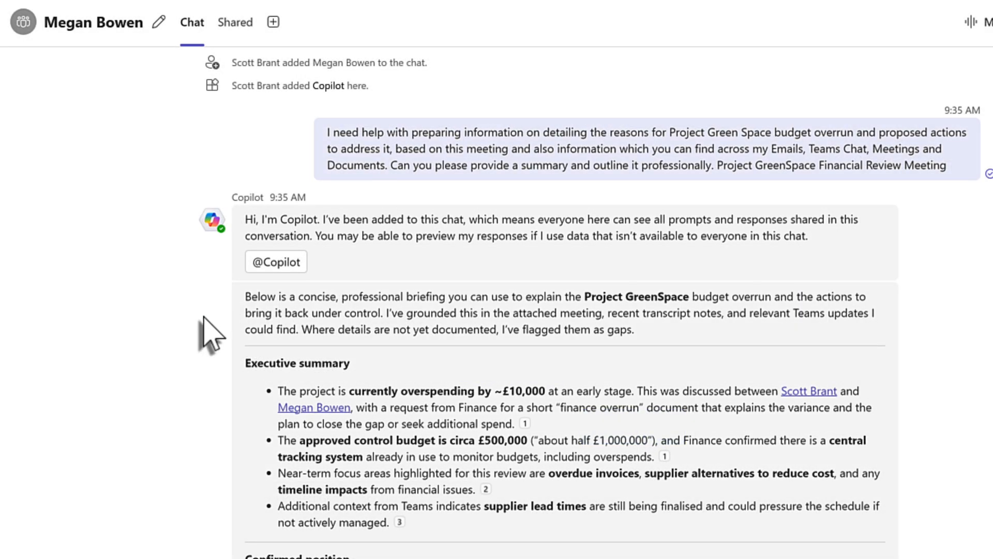
mouse_move(213, 358)
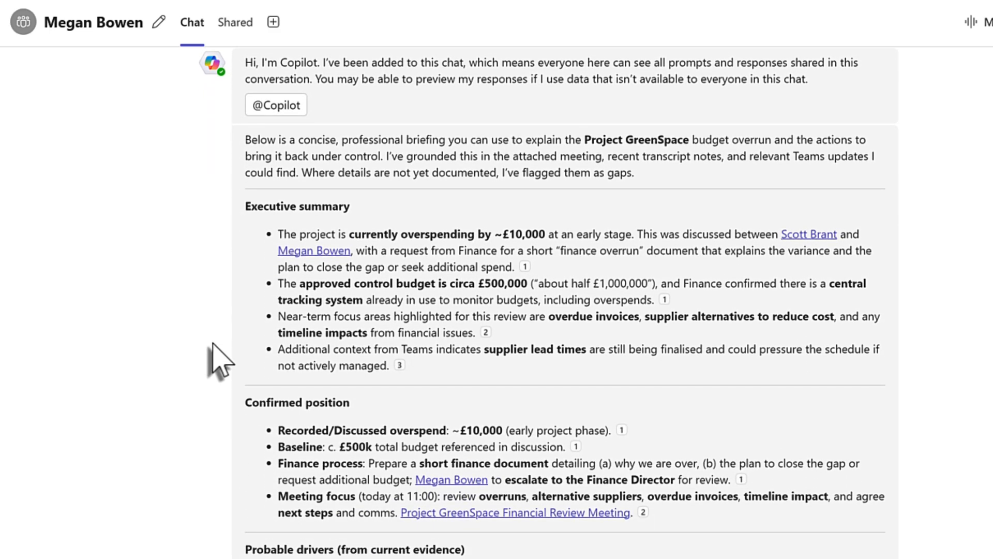
scroll(down, 3)
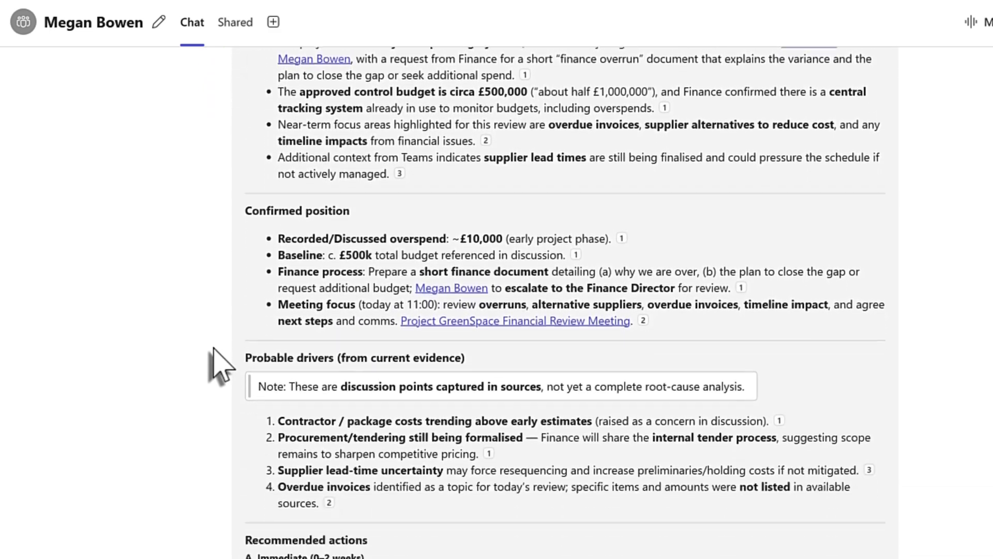
scroll(down, 3)
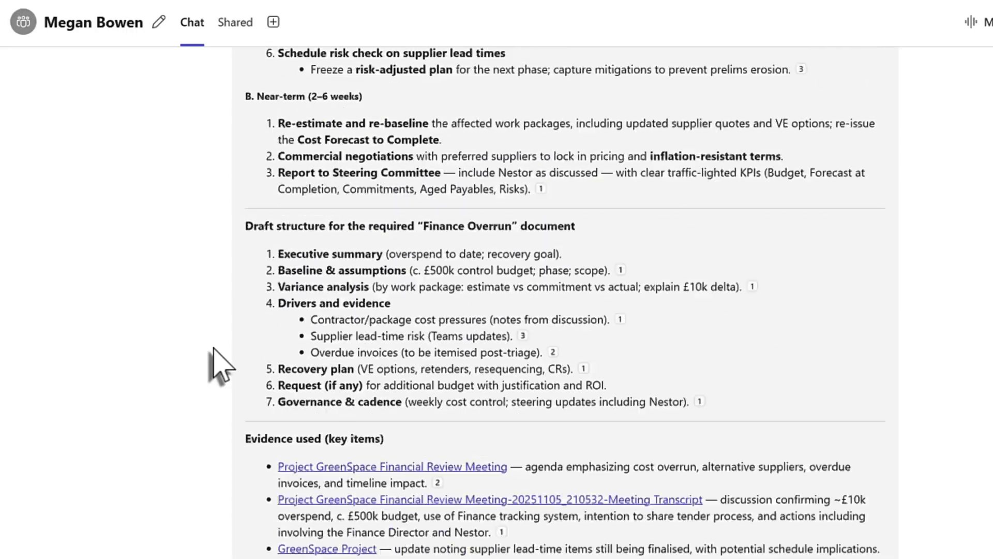
scroll(down, 3)
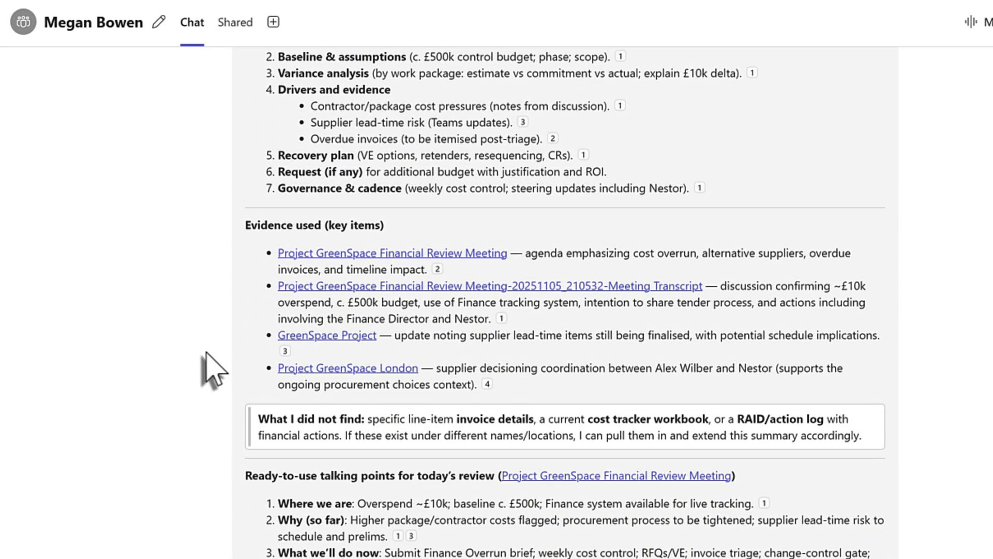
mouse_move(639, 213)
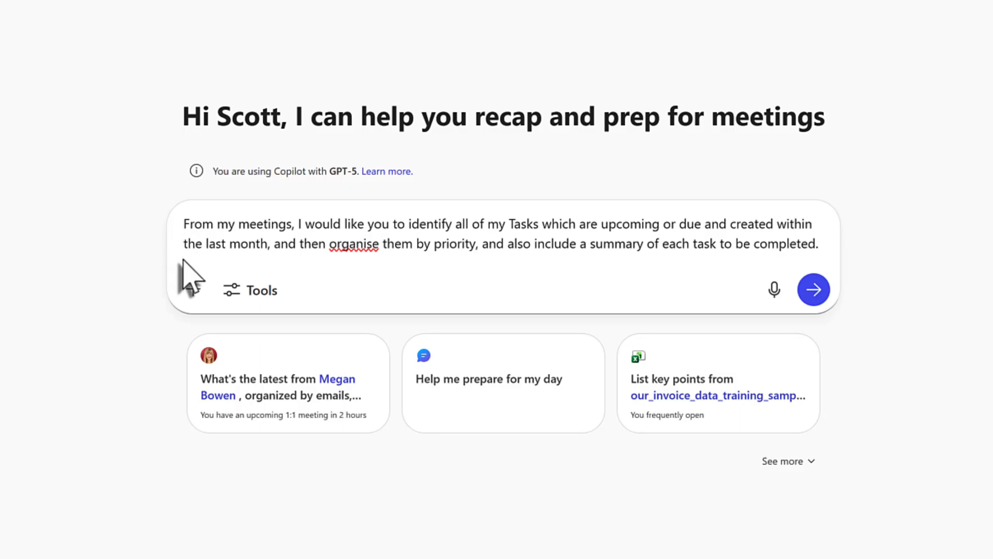
mouse_move(486, 280)
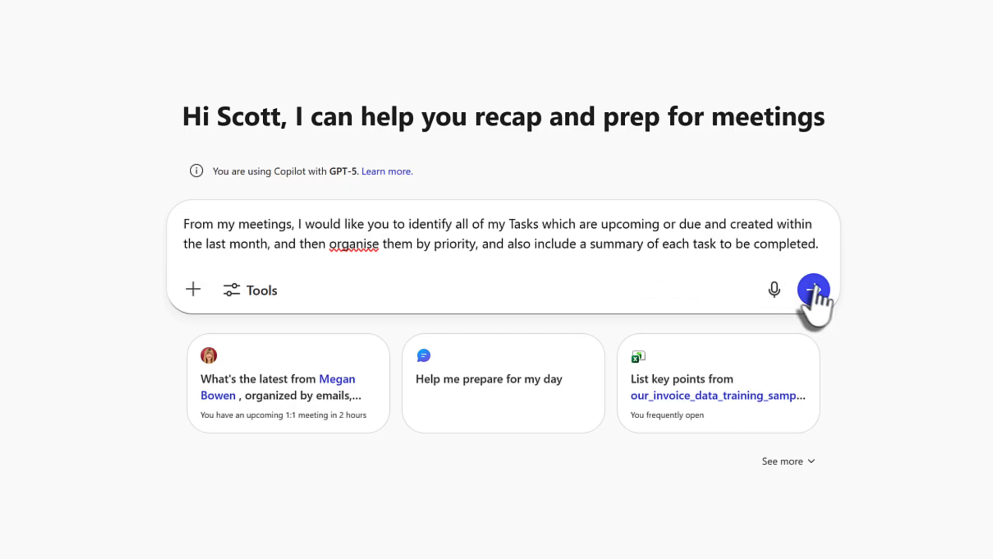
Send the request for last month's meeting tasks ordered by priority with summaries.
click(812, 290)
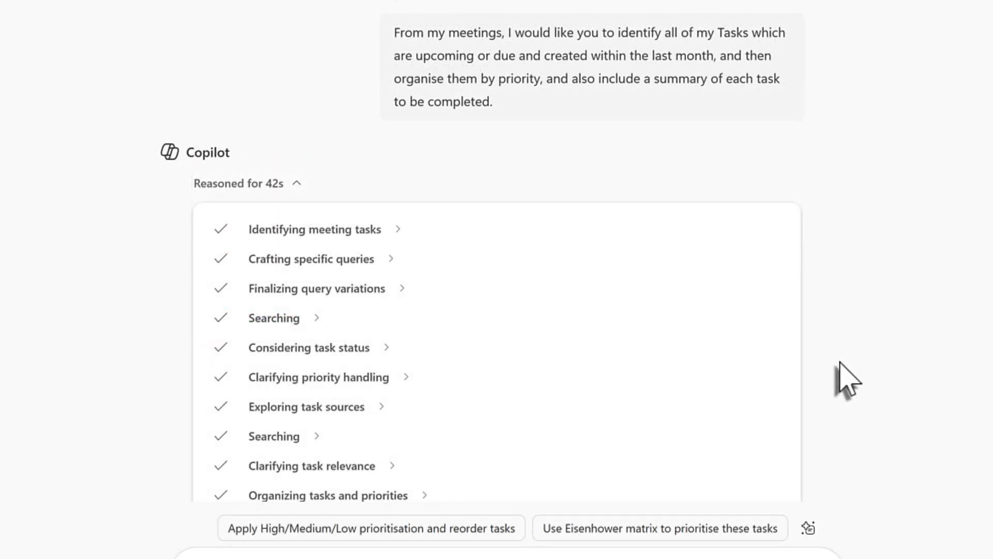
scroll(down, 3)
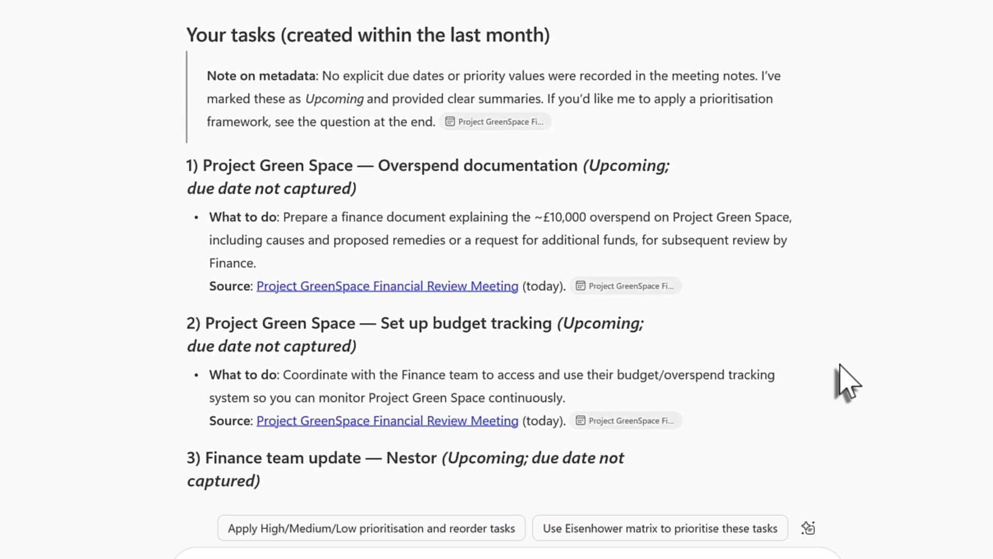
scroll(down, 3)
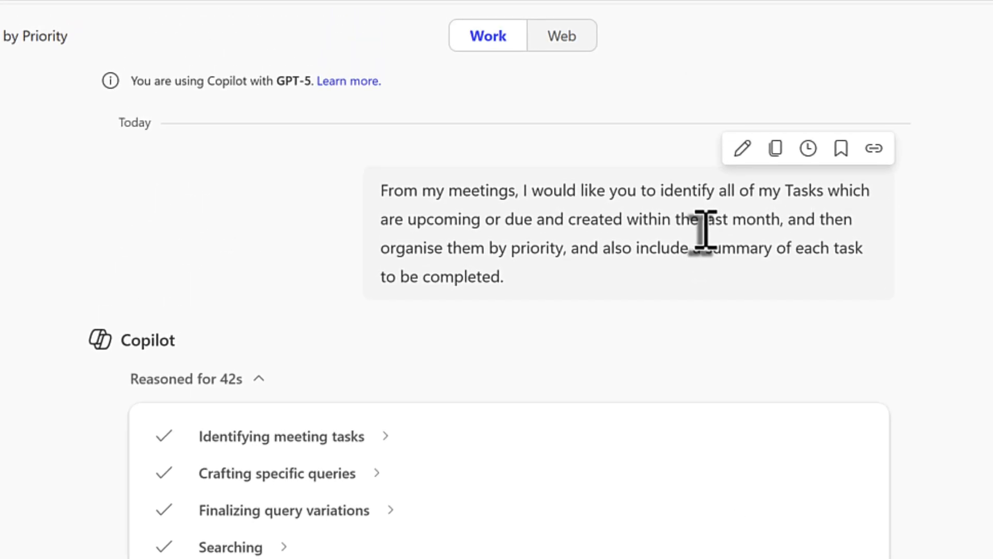
mouse_move(808, 148)
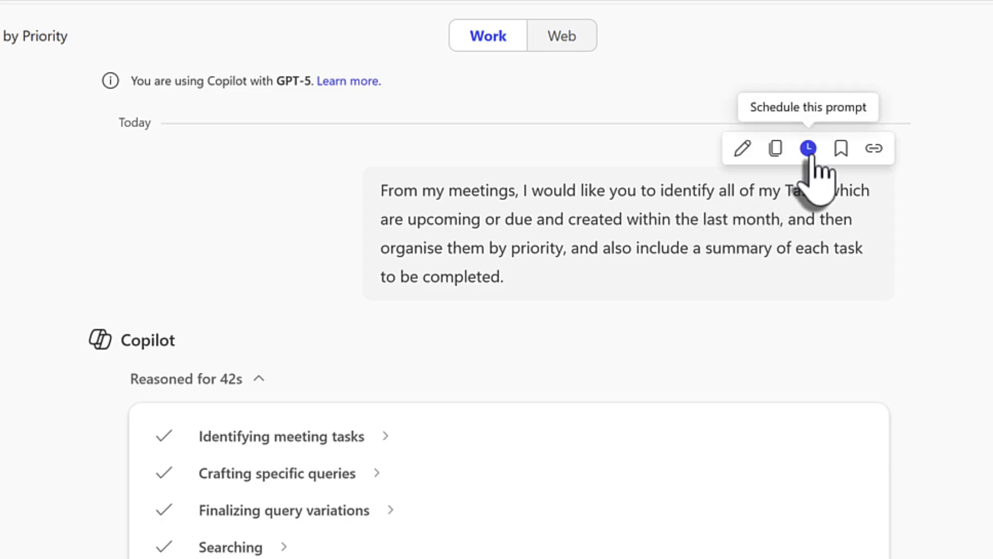
Bring up the Schedule a prompt dialog for the task-prioritisation request.
click(807, 149)
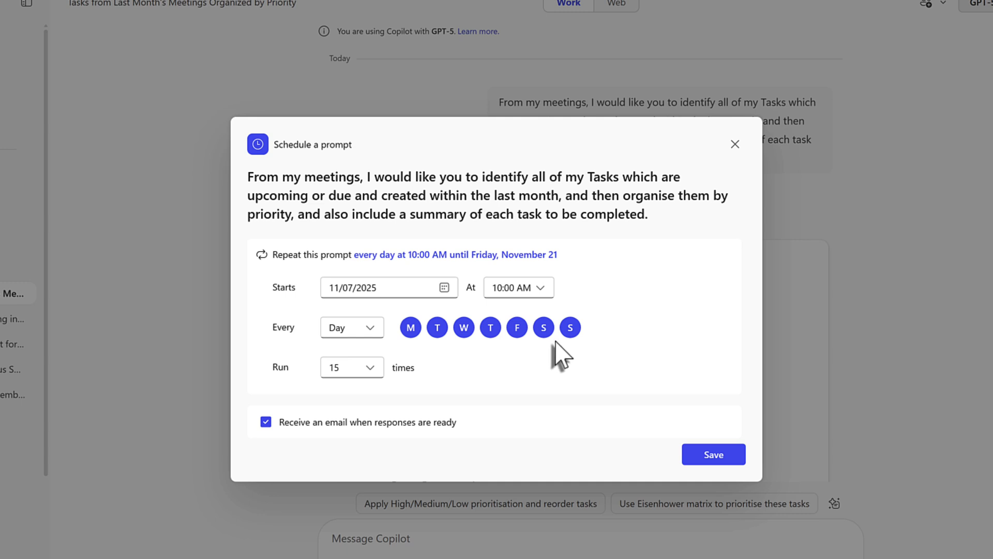
mouse_move(409, 327)
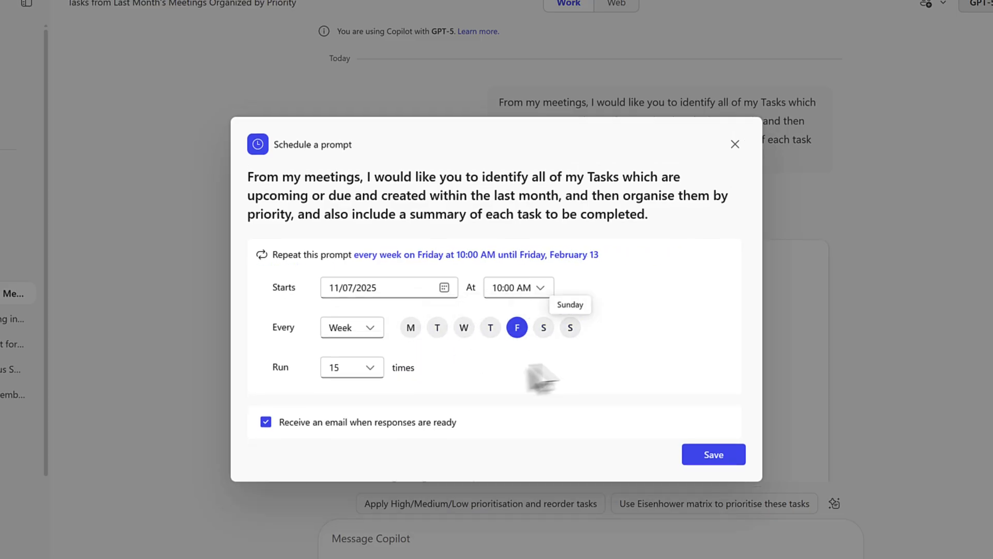
mouse_move(412, 341)
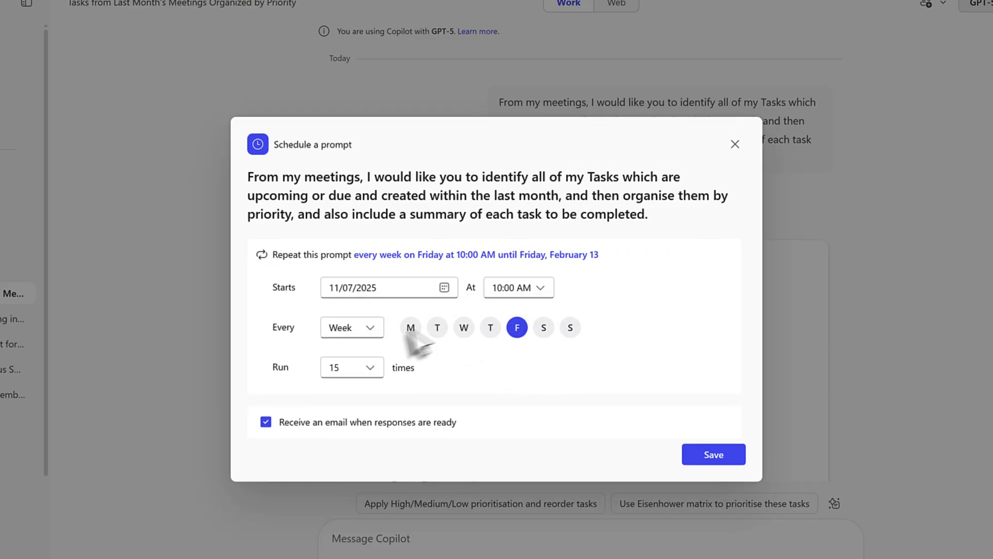
mouse_move(399, 416)
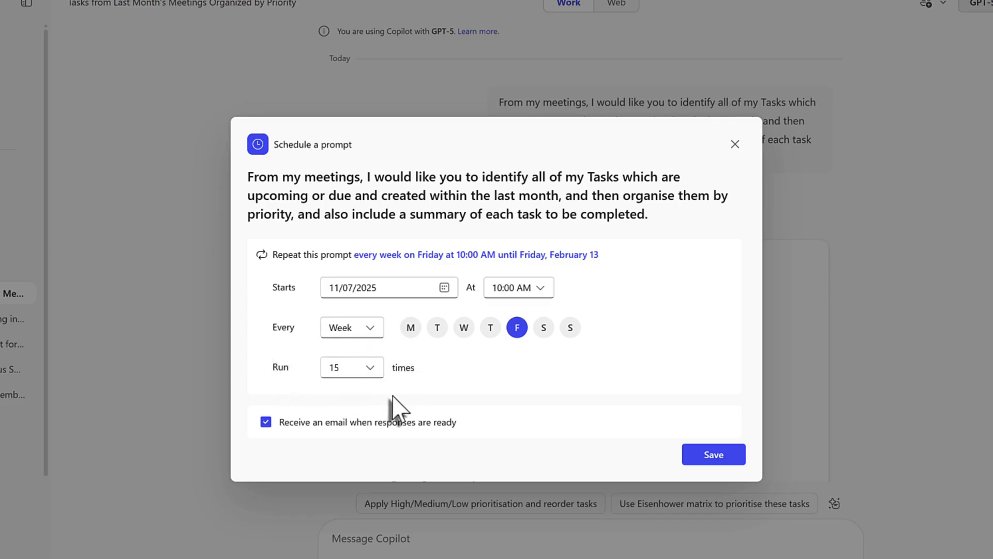
mouse_move(438, 453)
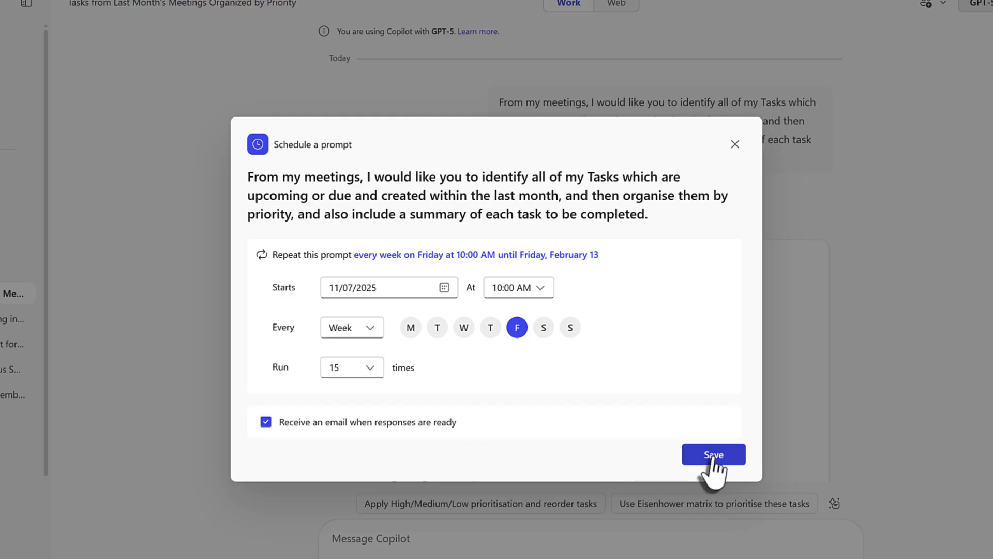
Save the schedule as weekly on Fridays at 10:00 AM, 15 runs, with email notifications.
click(714, 454)
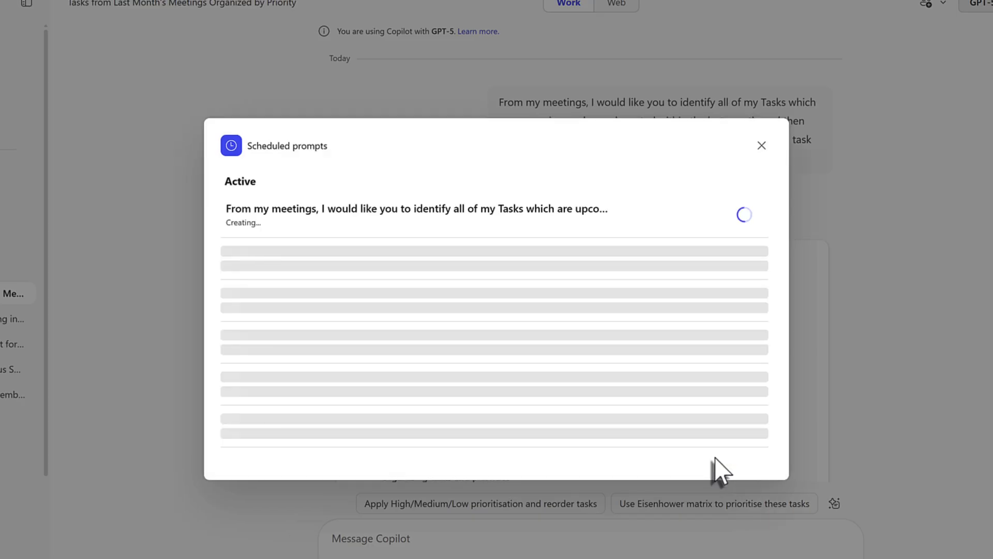